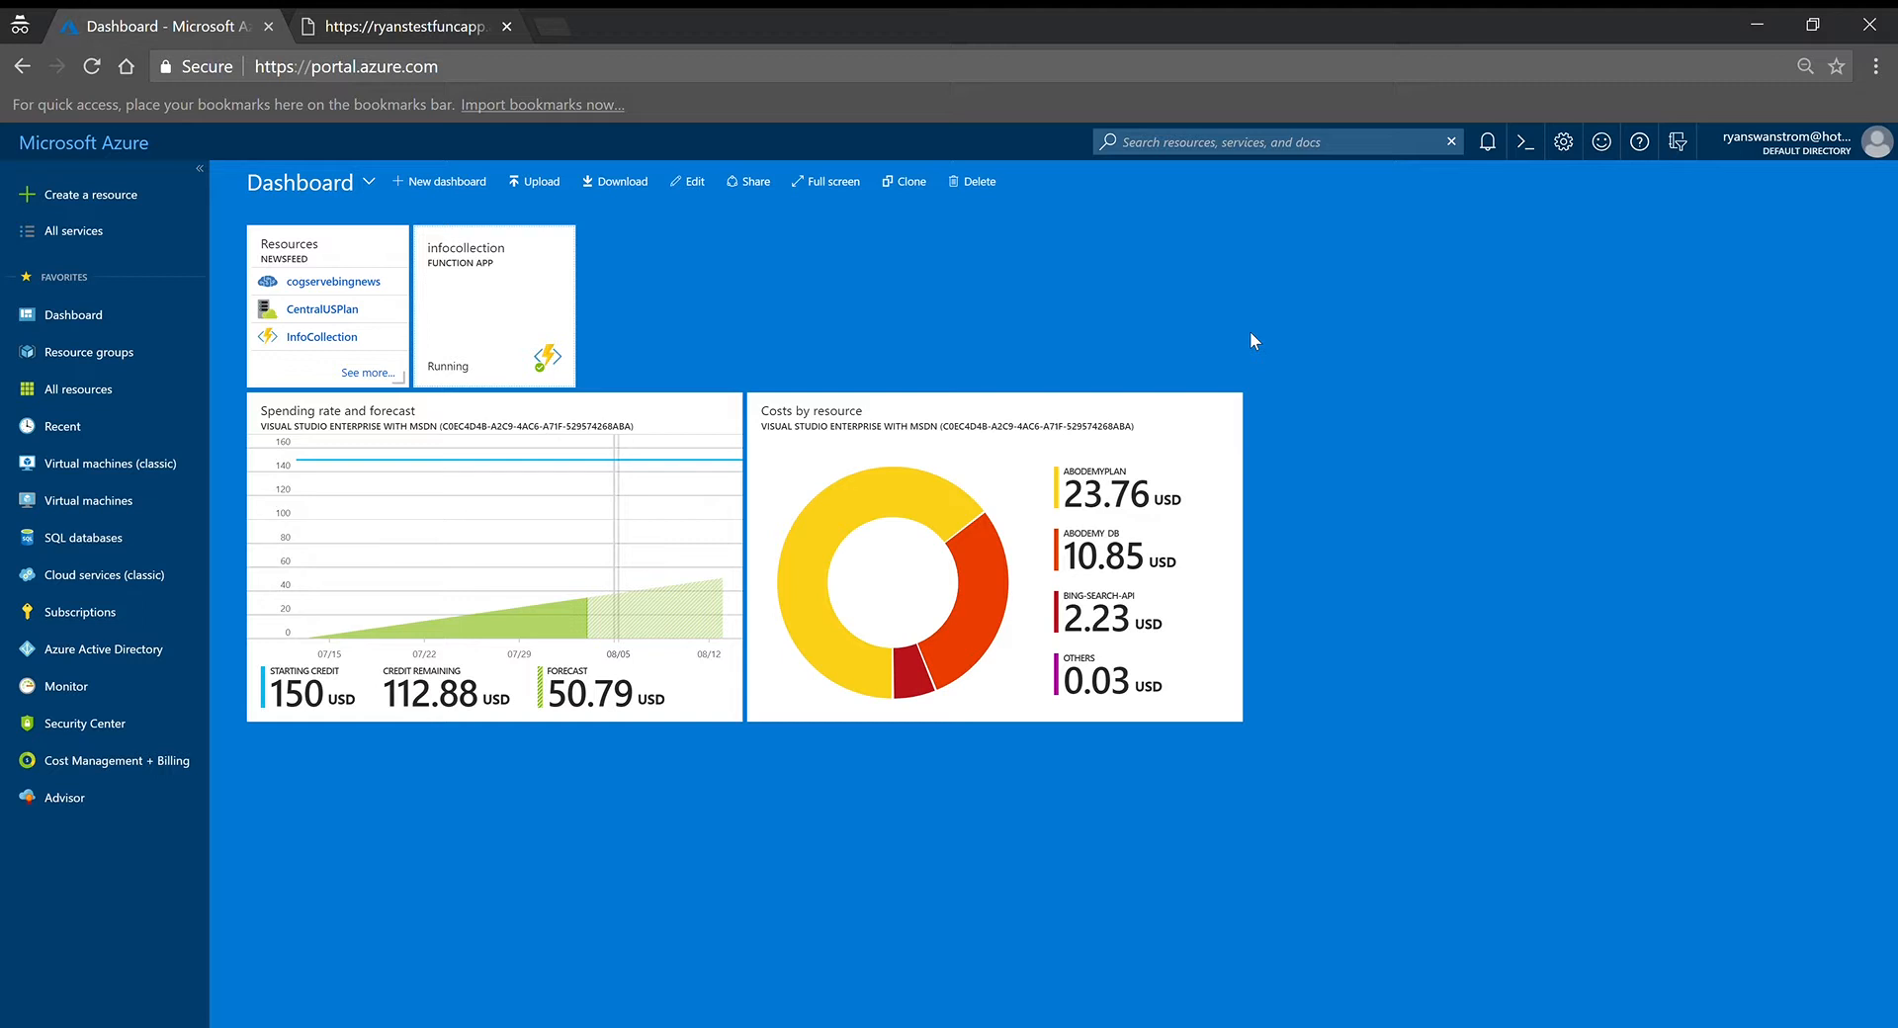
{"action": "mouse_move", "coordinate": [927, 222]}
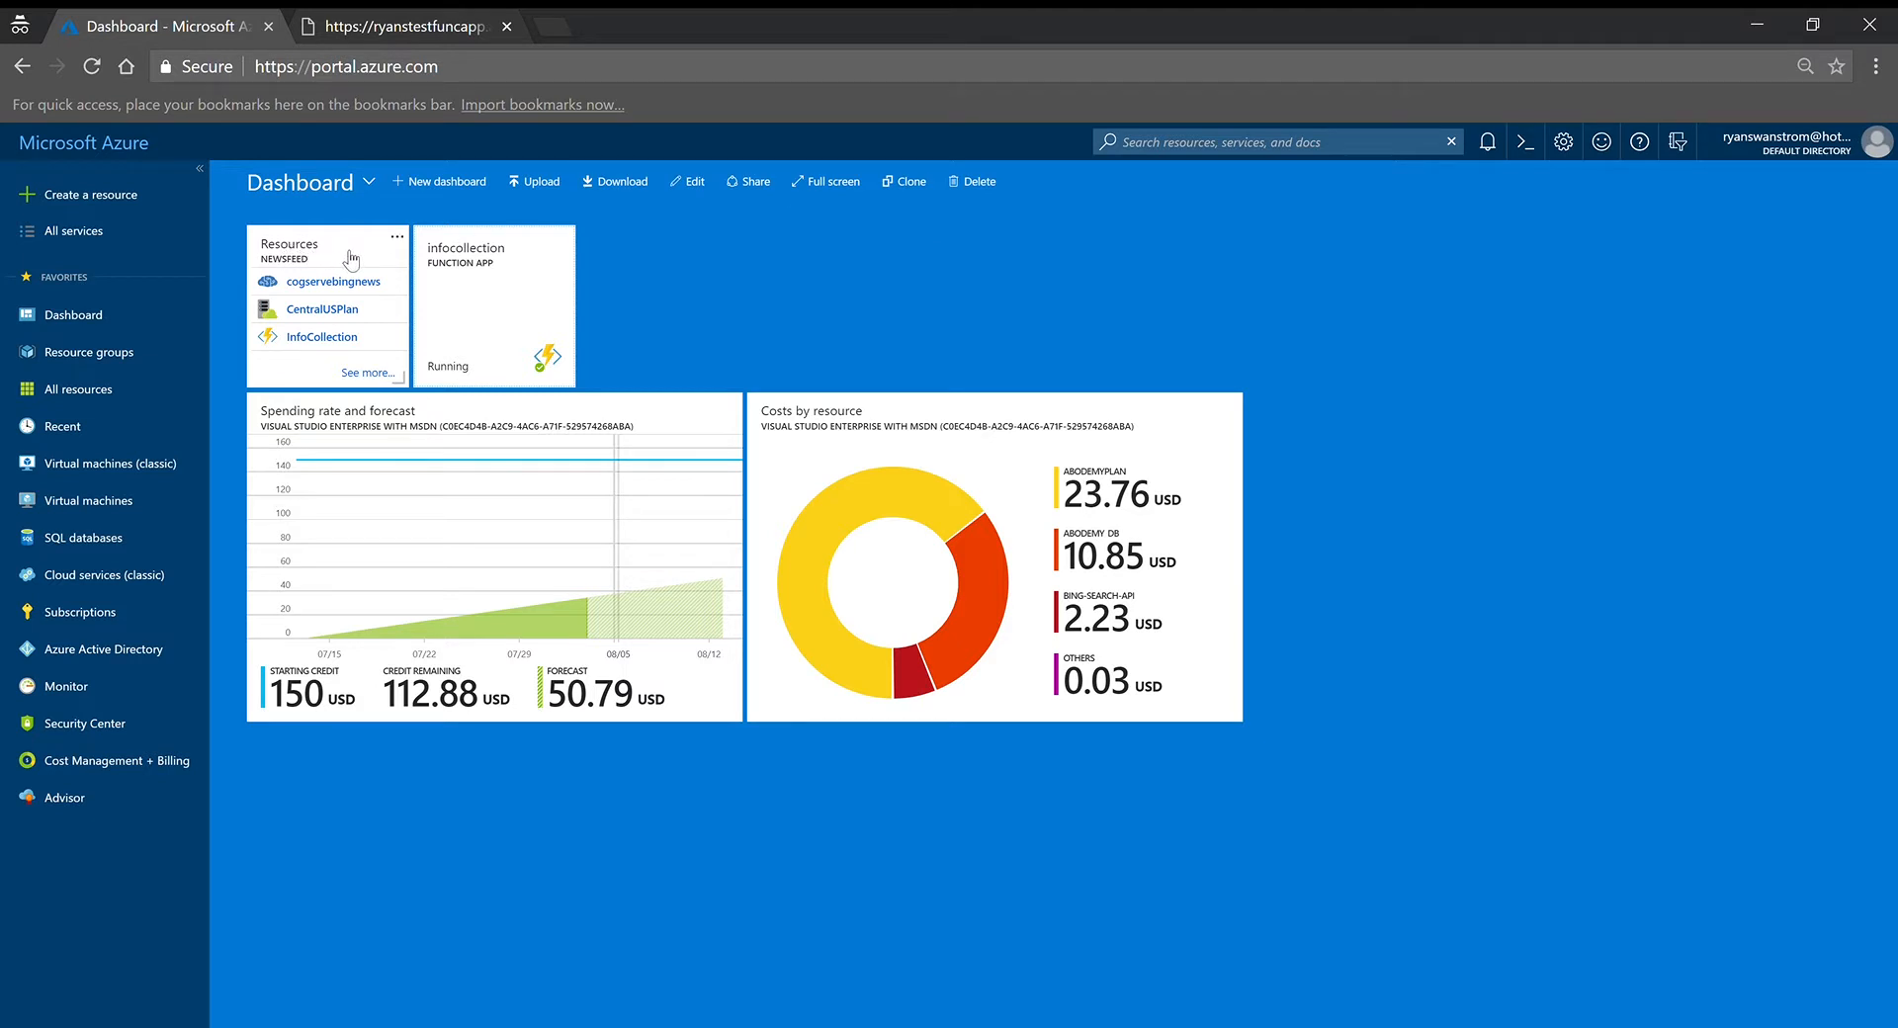
{"action": "mouse_move", "coordinate": [493, 254]}
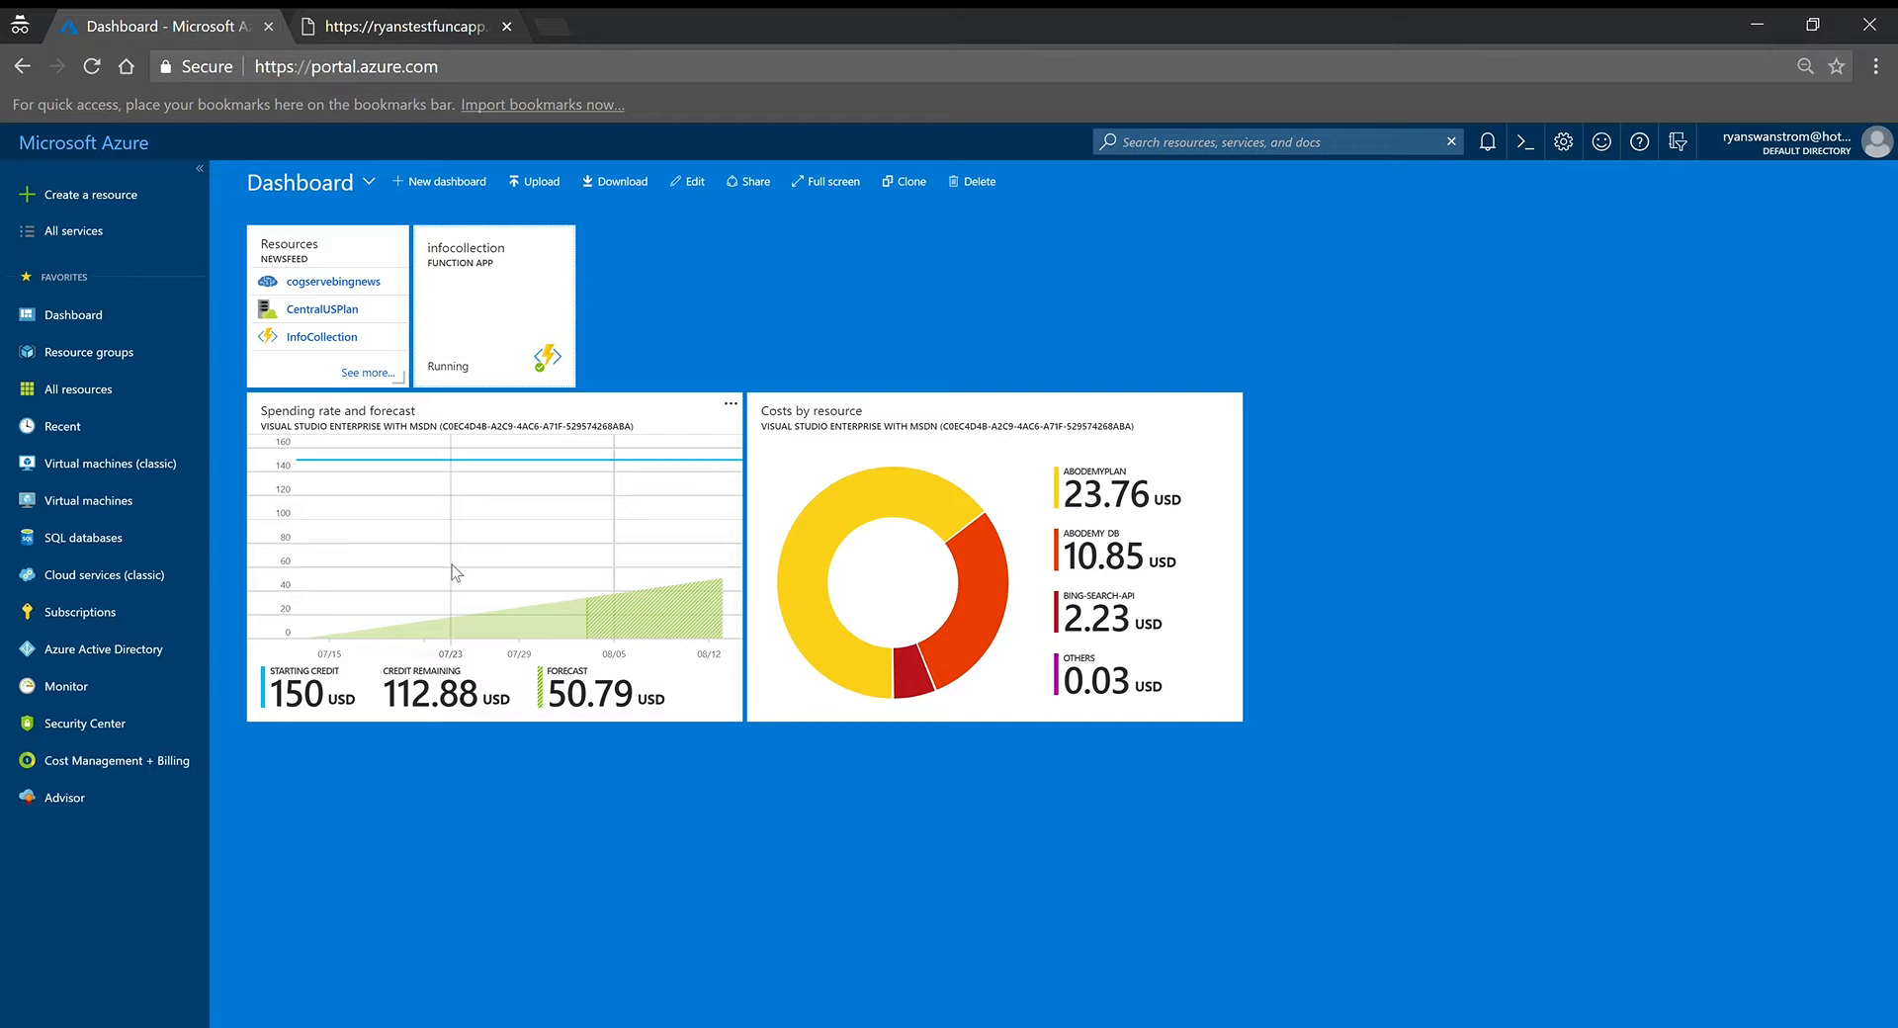
{"action": "mouse_move", "coordinate": [376, 469]}
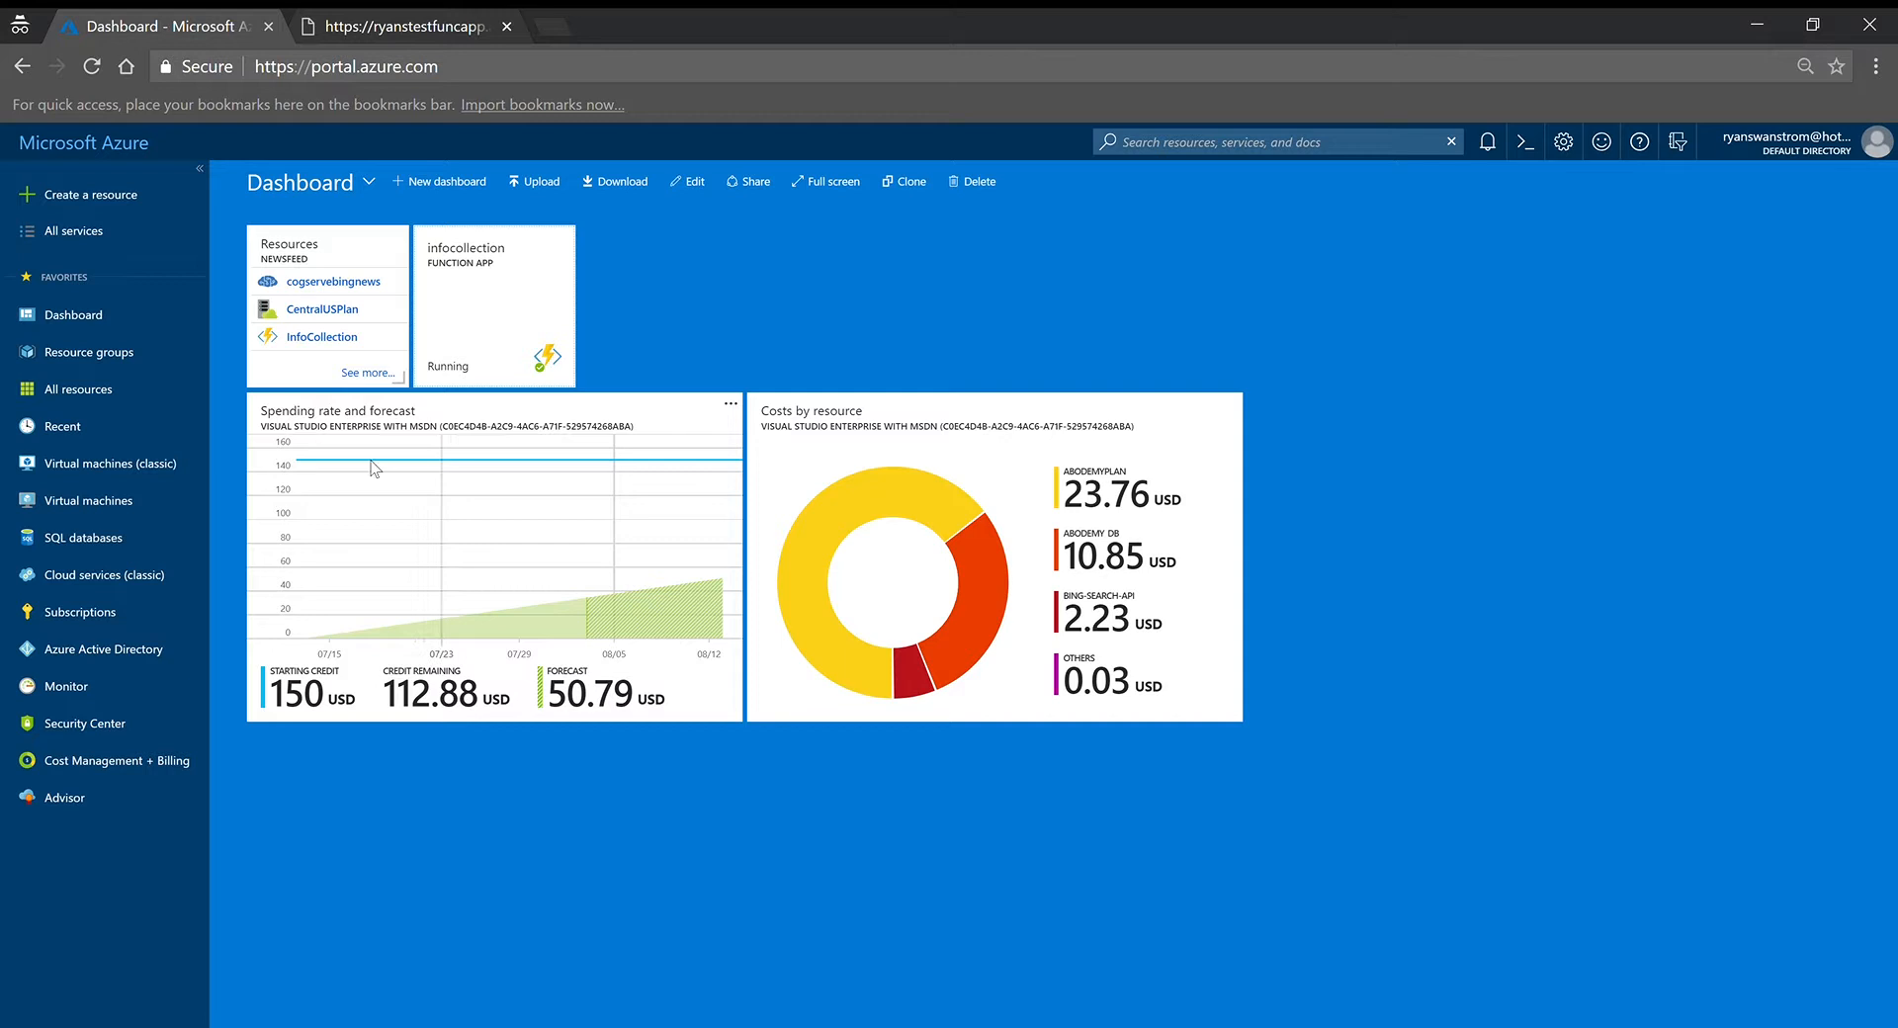
- Open Resource groups and show the action menu for the ryanstestfuncapp group
{"action": "left_click", "coordinate": [88, 351]}
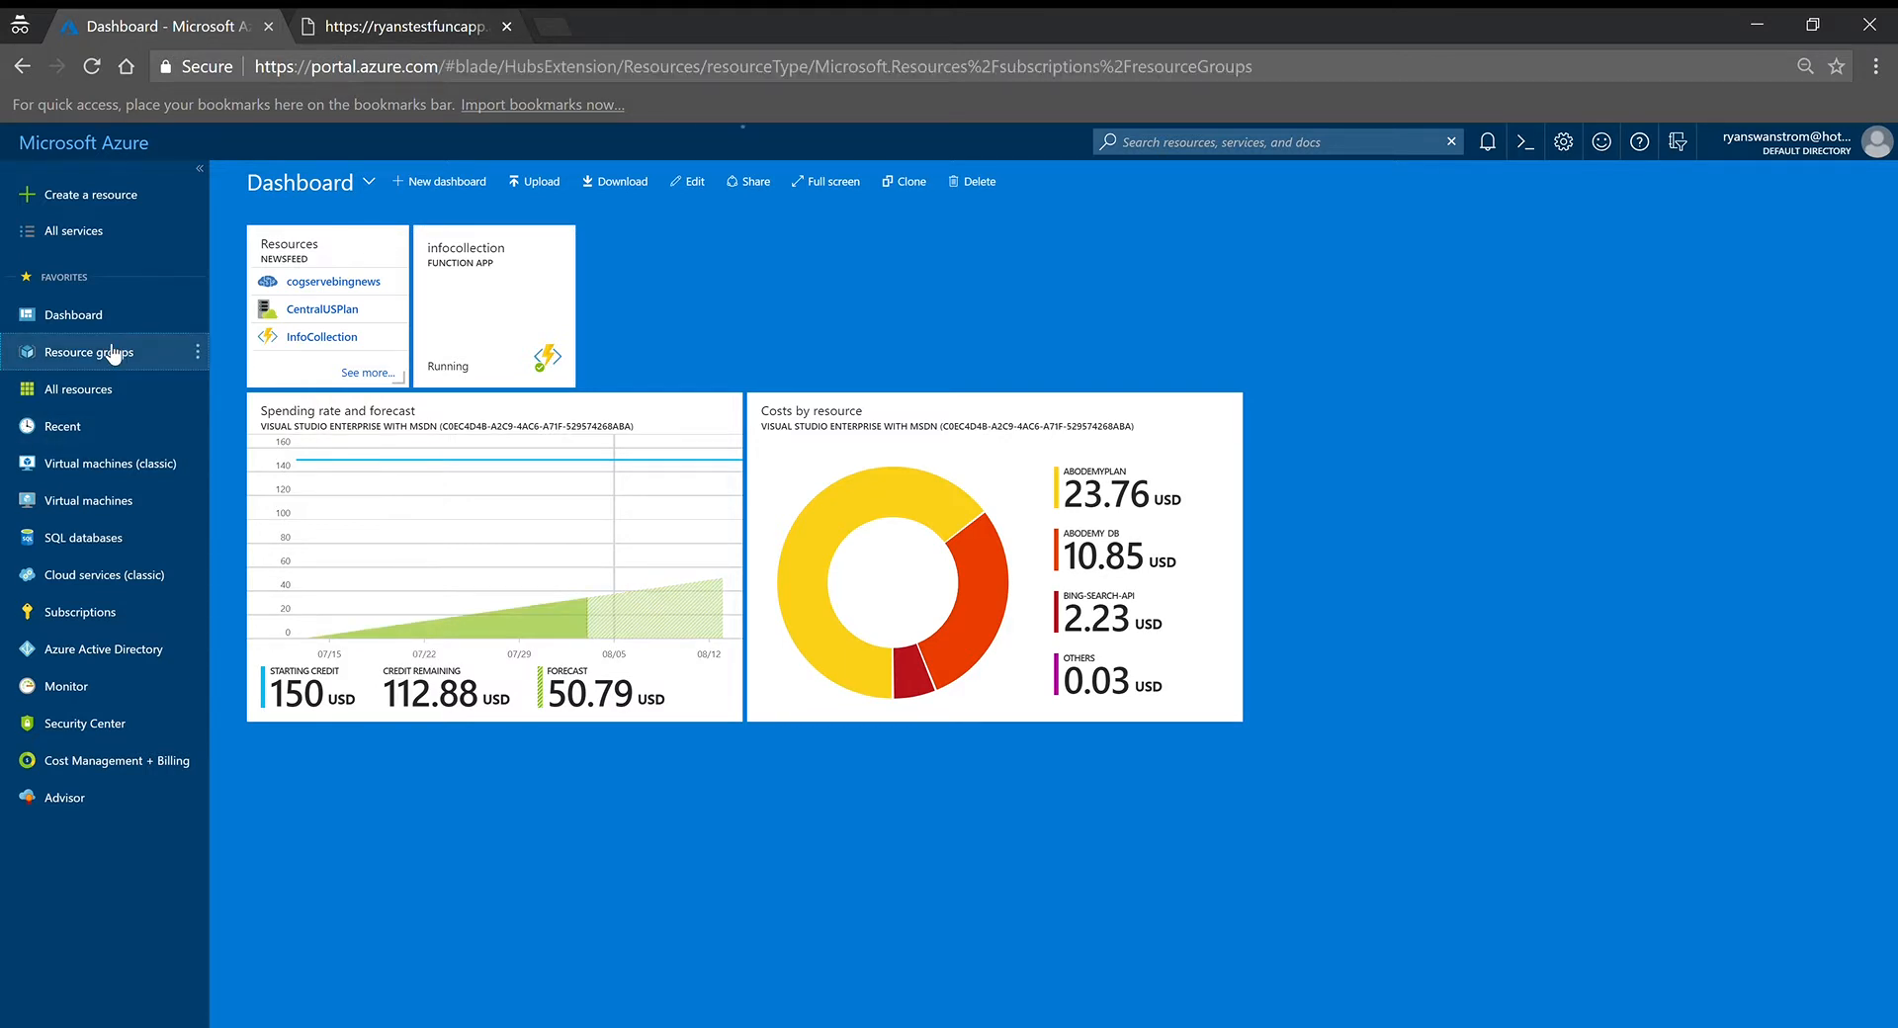
{"action": "left_click", "coordinate": [86, 351]}
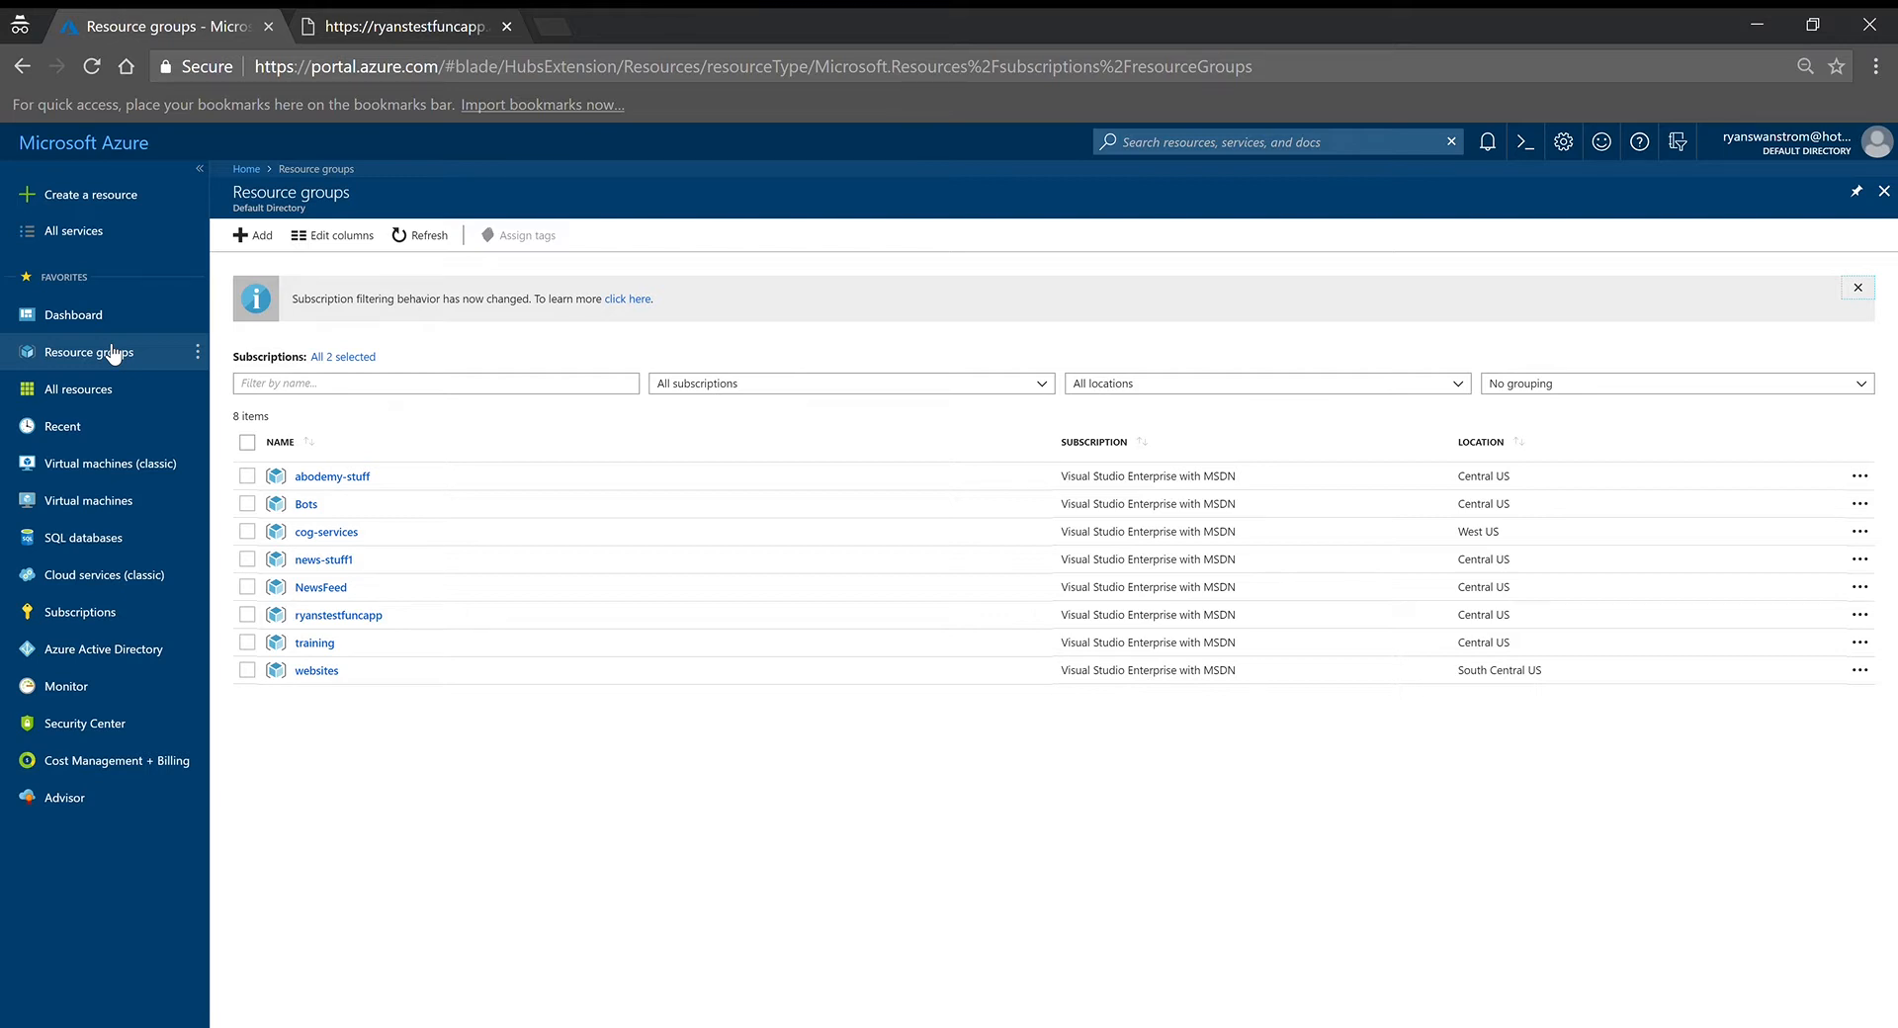
{"action": "mouse_move", "coordinate": [1870, 476]}
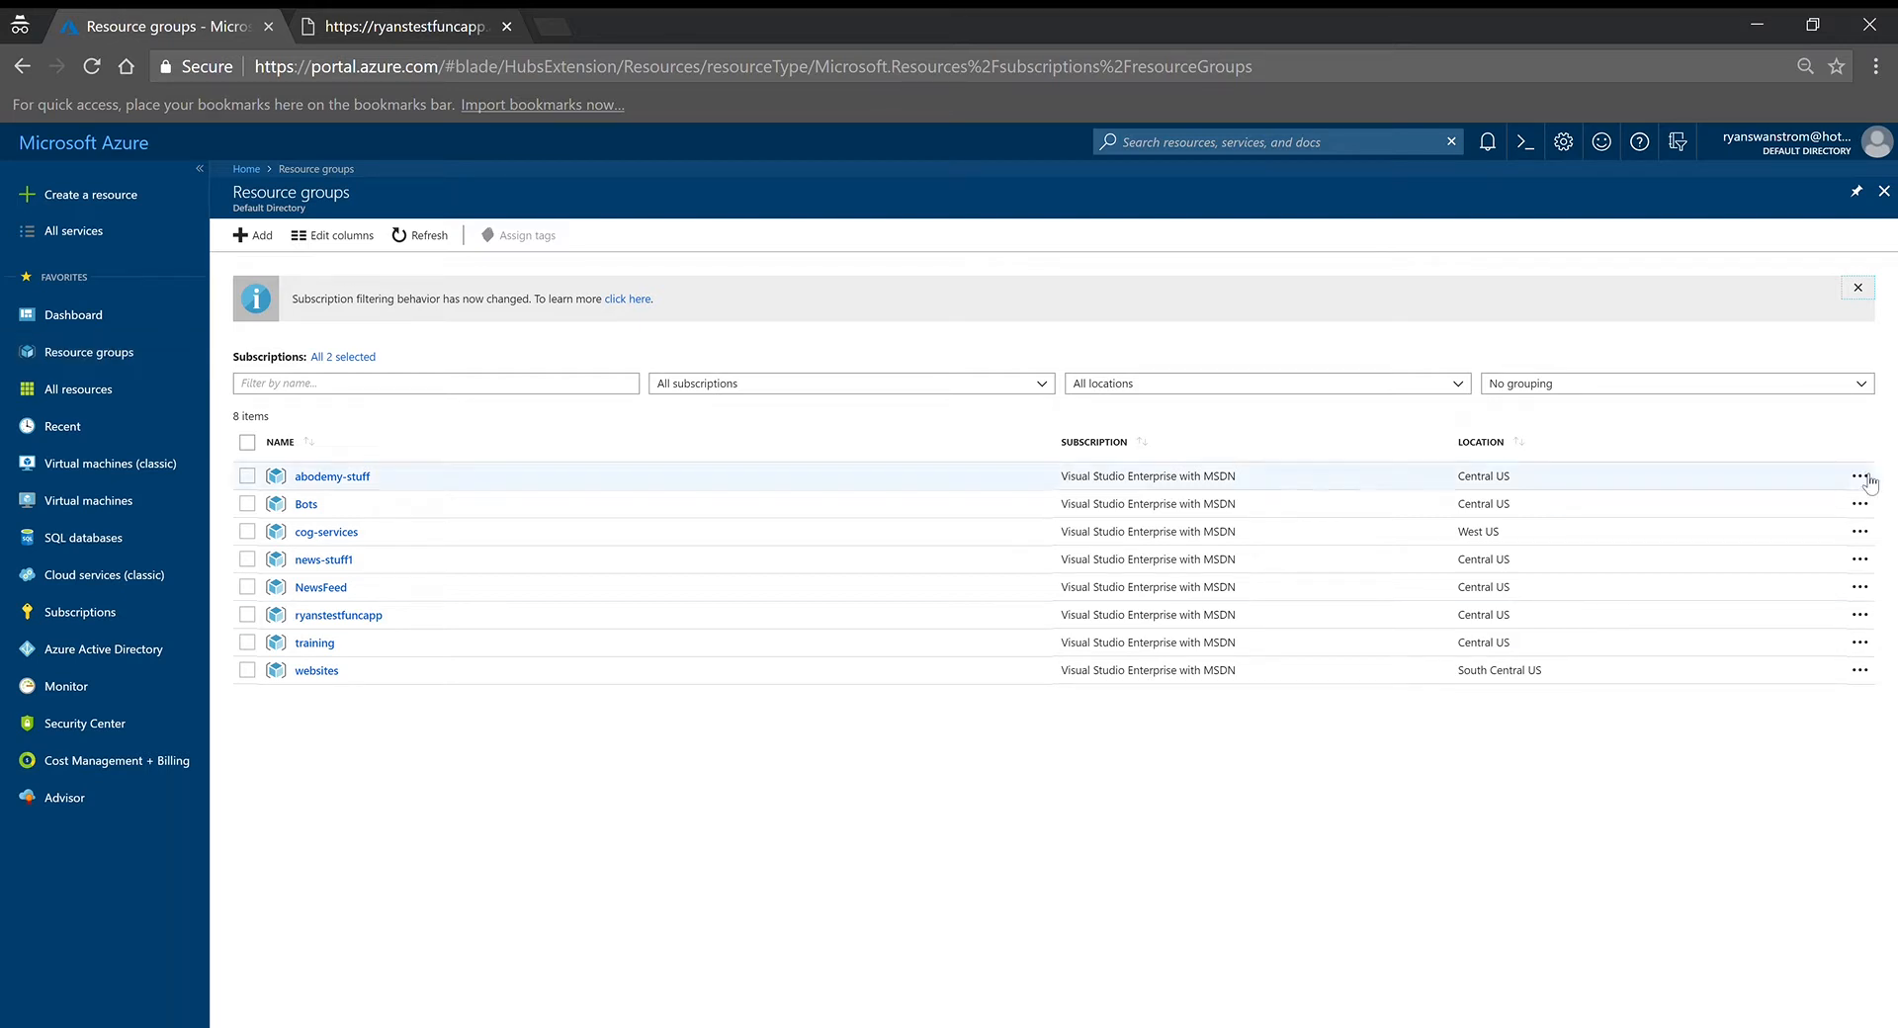
{"action": "mouse_move", "coordinate": [1268, 640]}
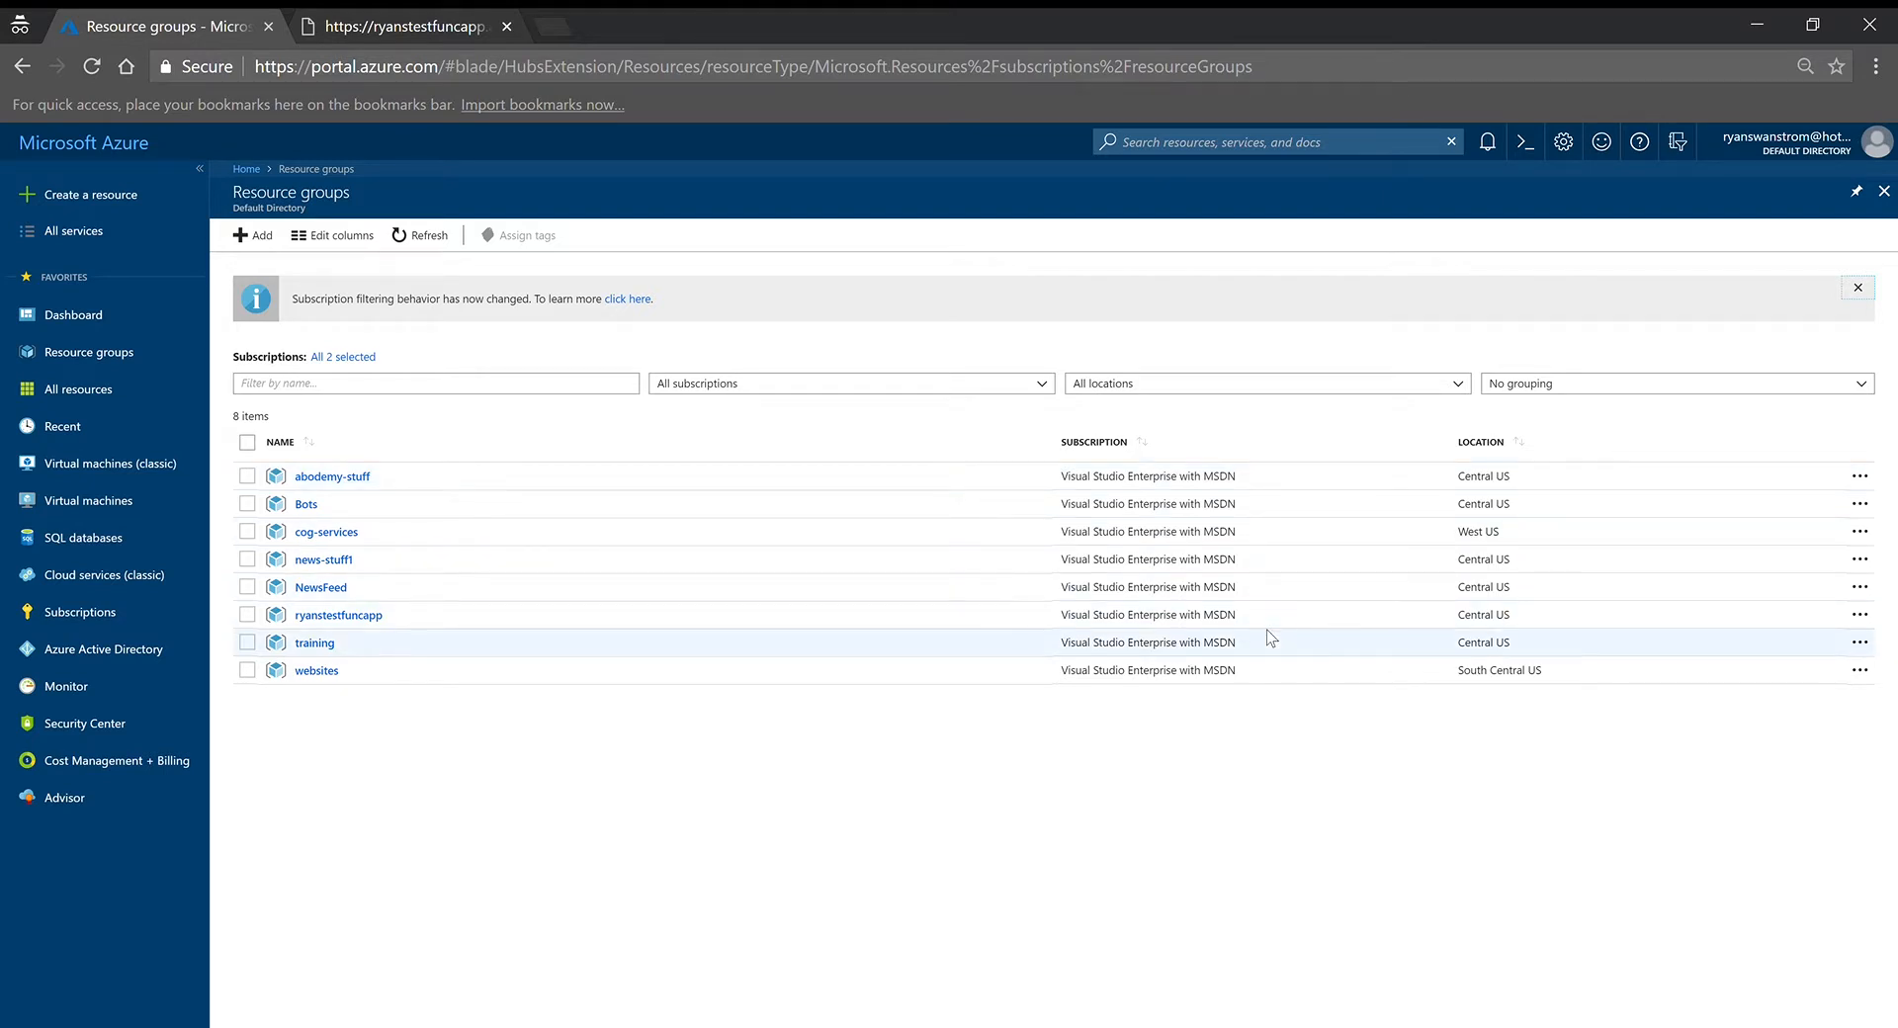
{"action": "mouse_move", "coordinate": [1570, 647]}
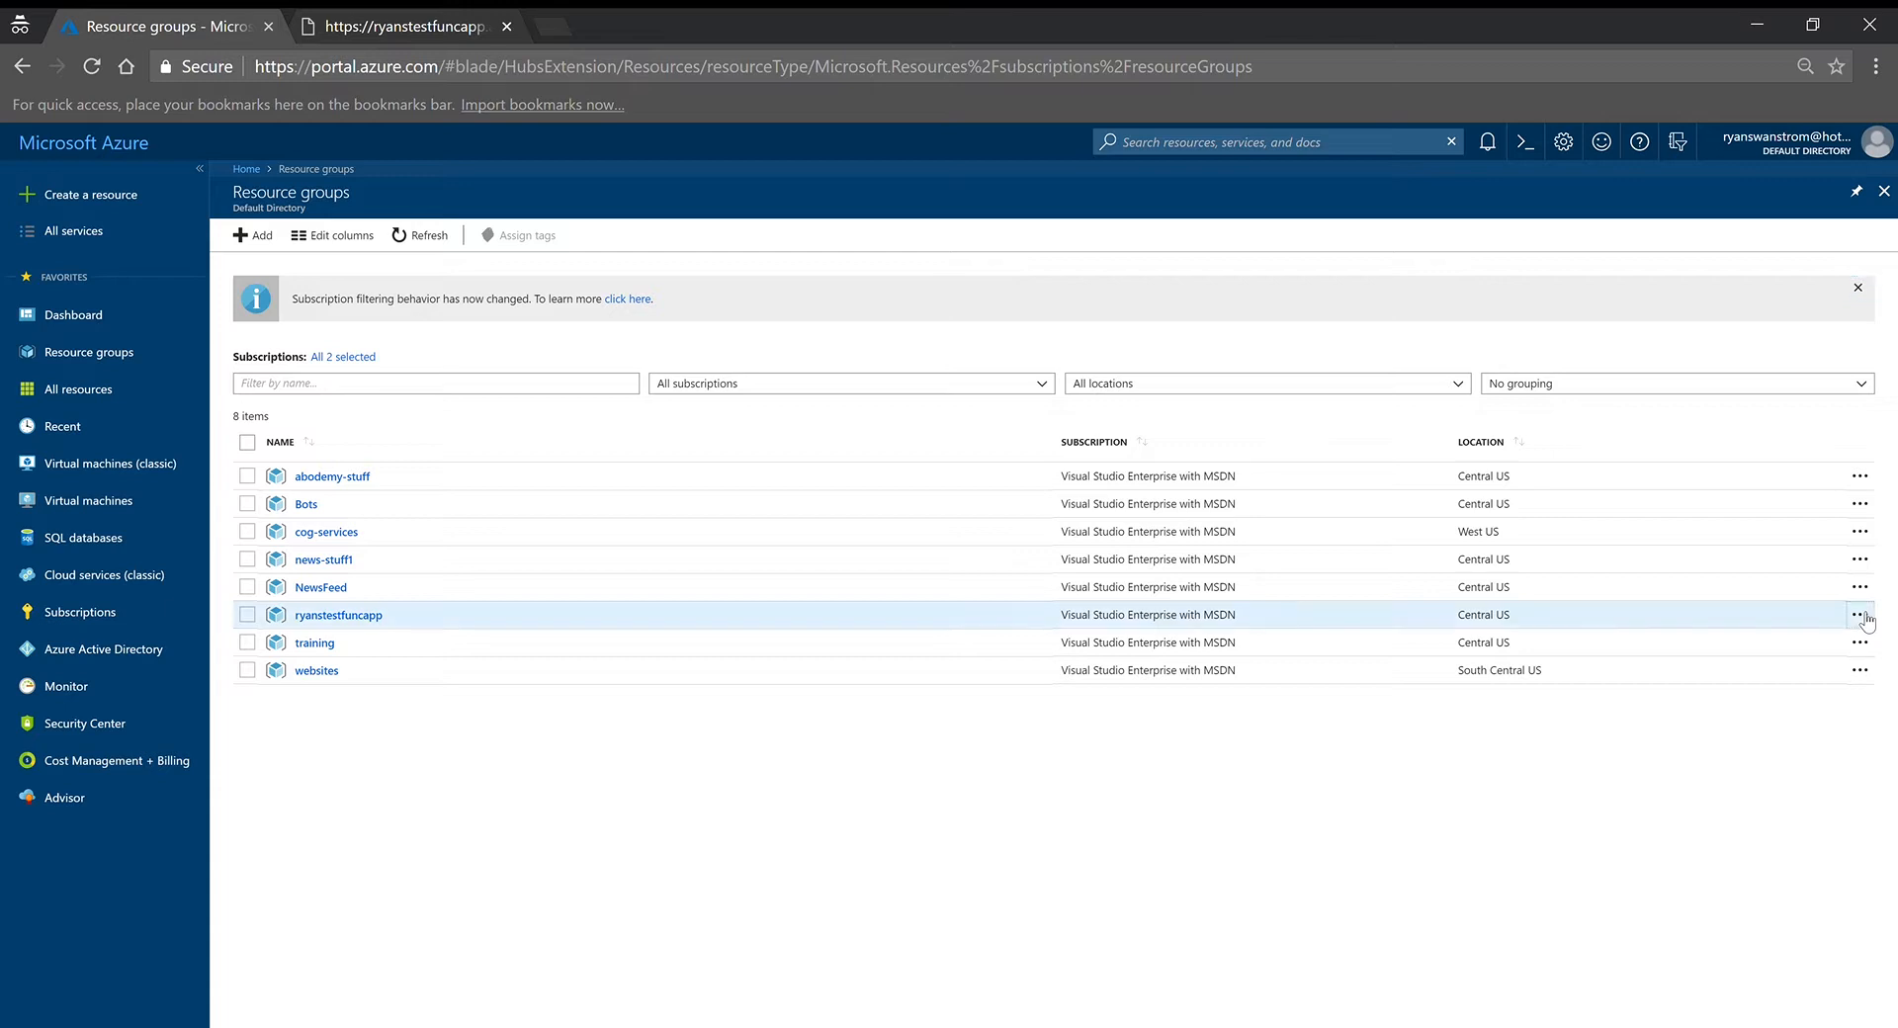
{"action": "left_click", "coordinate": [1862, 615]}
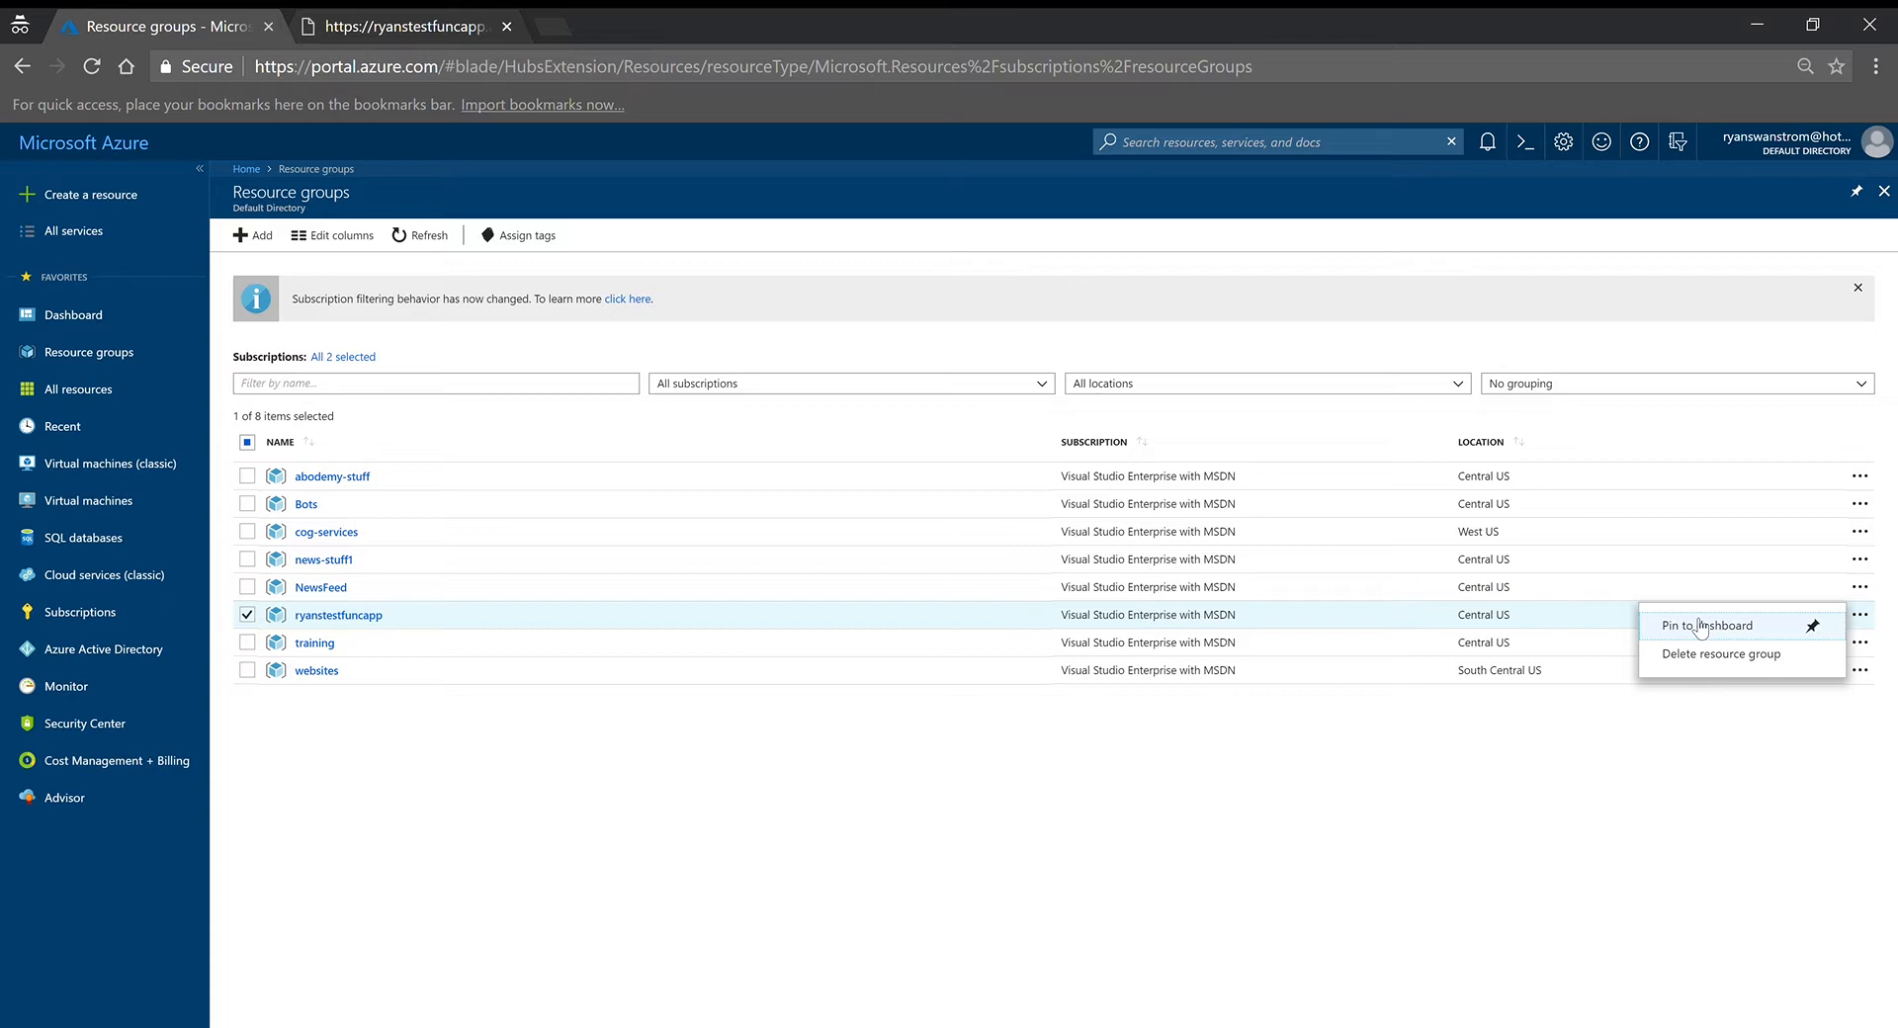
- Pin the ryanstestfuncapp group to the dashboard from its context menu
{"action": "left_click", "coordinate": [1708, 624]}
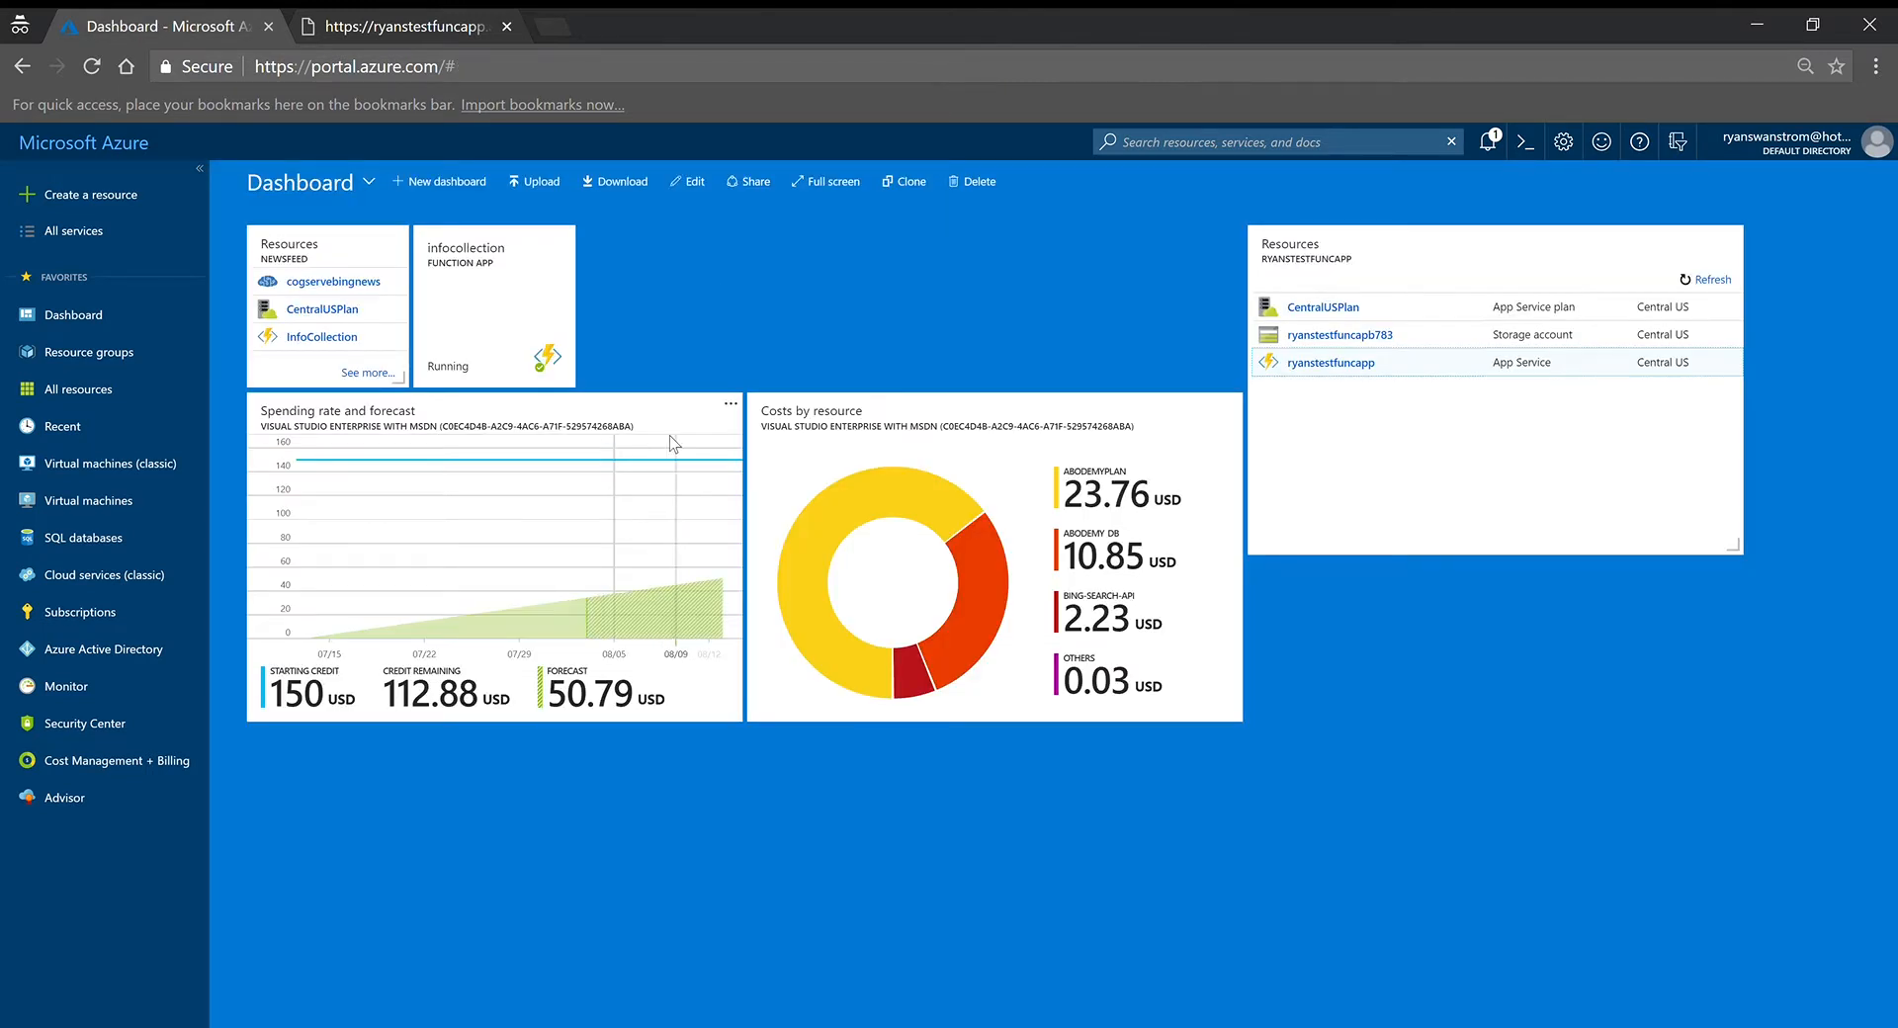
{"action": "mouse_move", "coordinate": [1380, 281]}
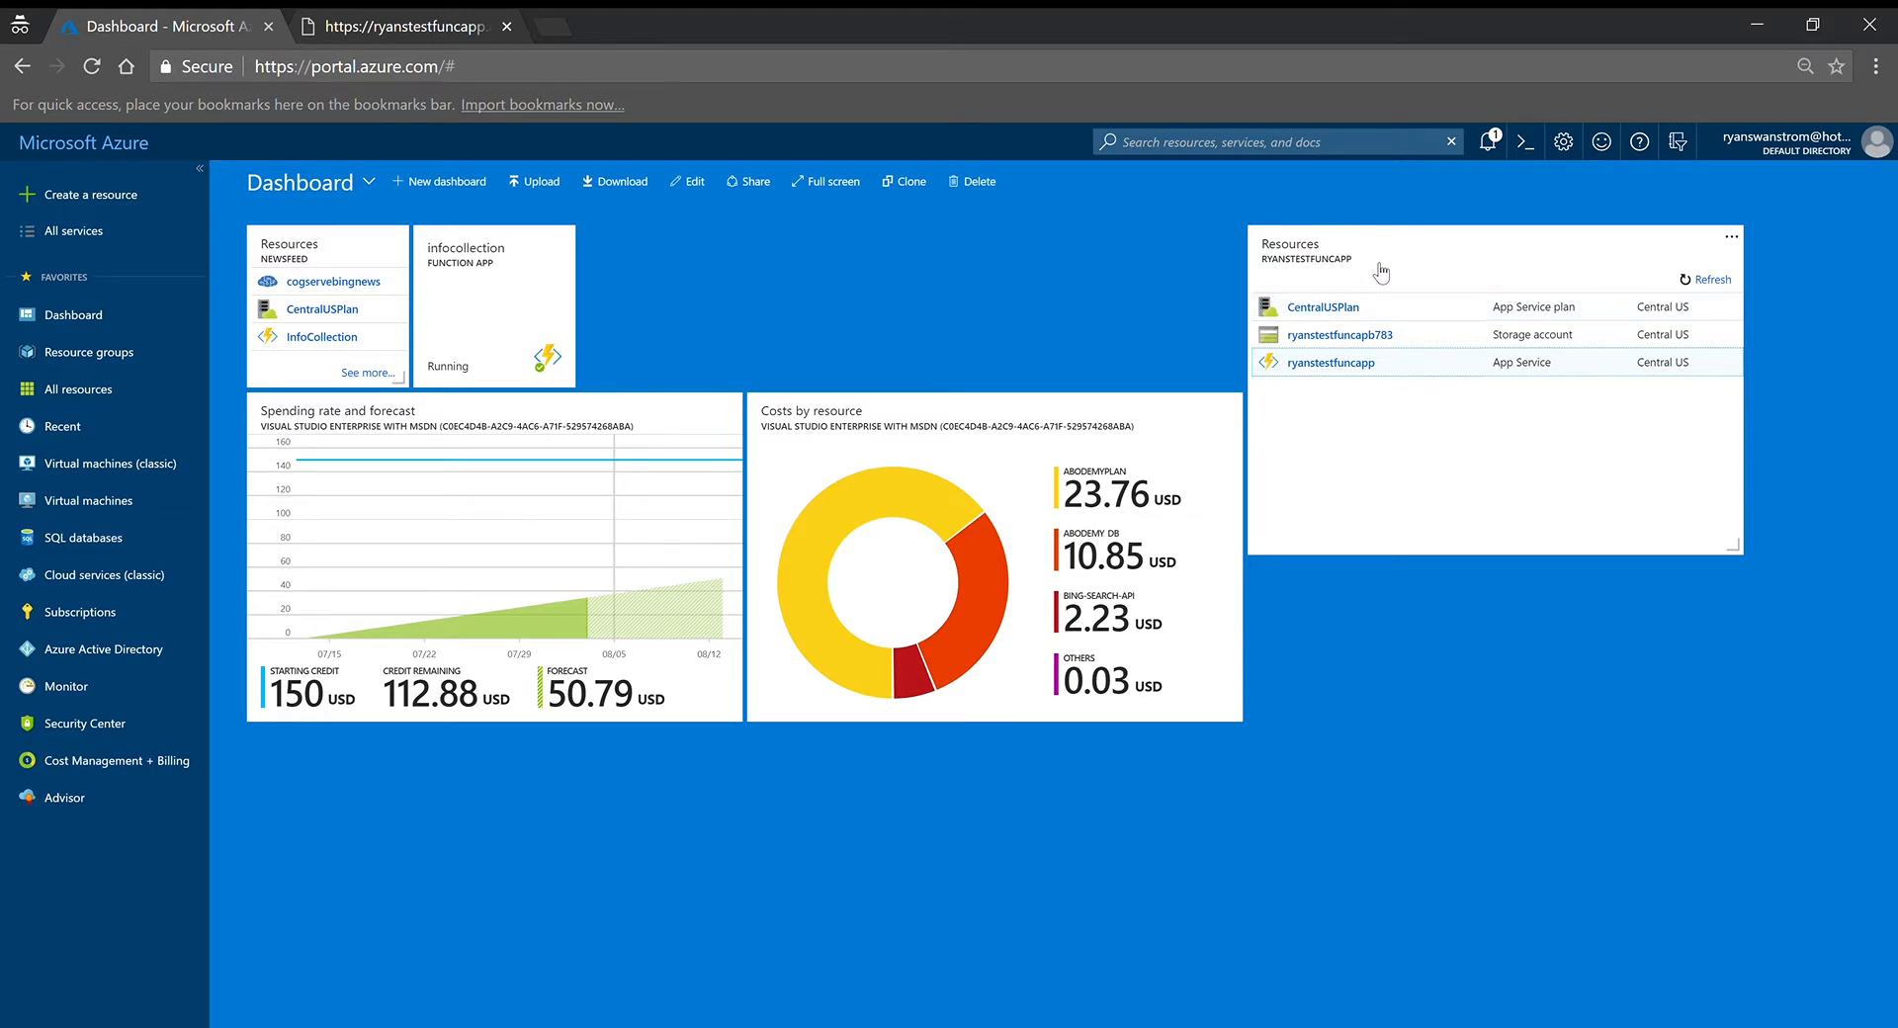
{"action": "mouse_move", "coordinate": [1653, 274]}
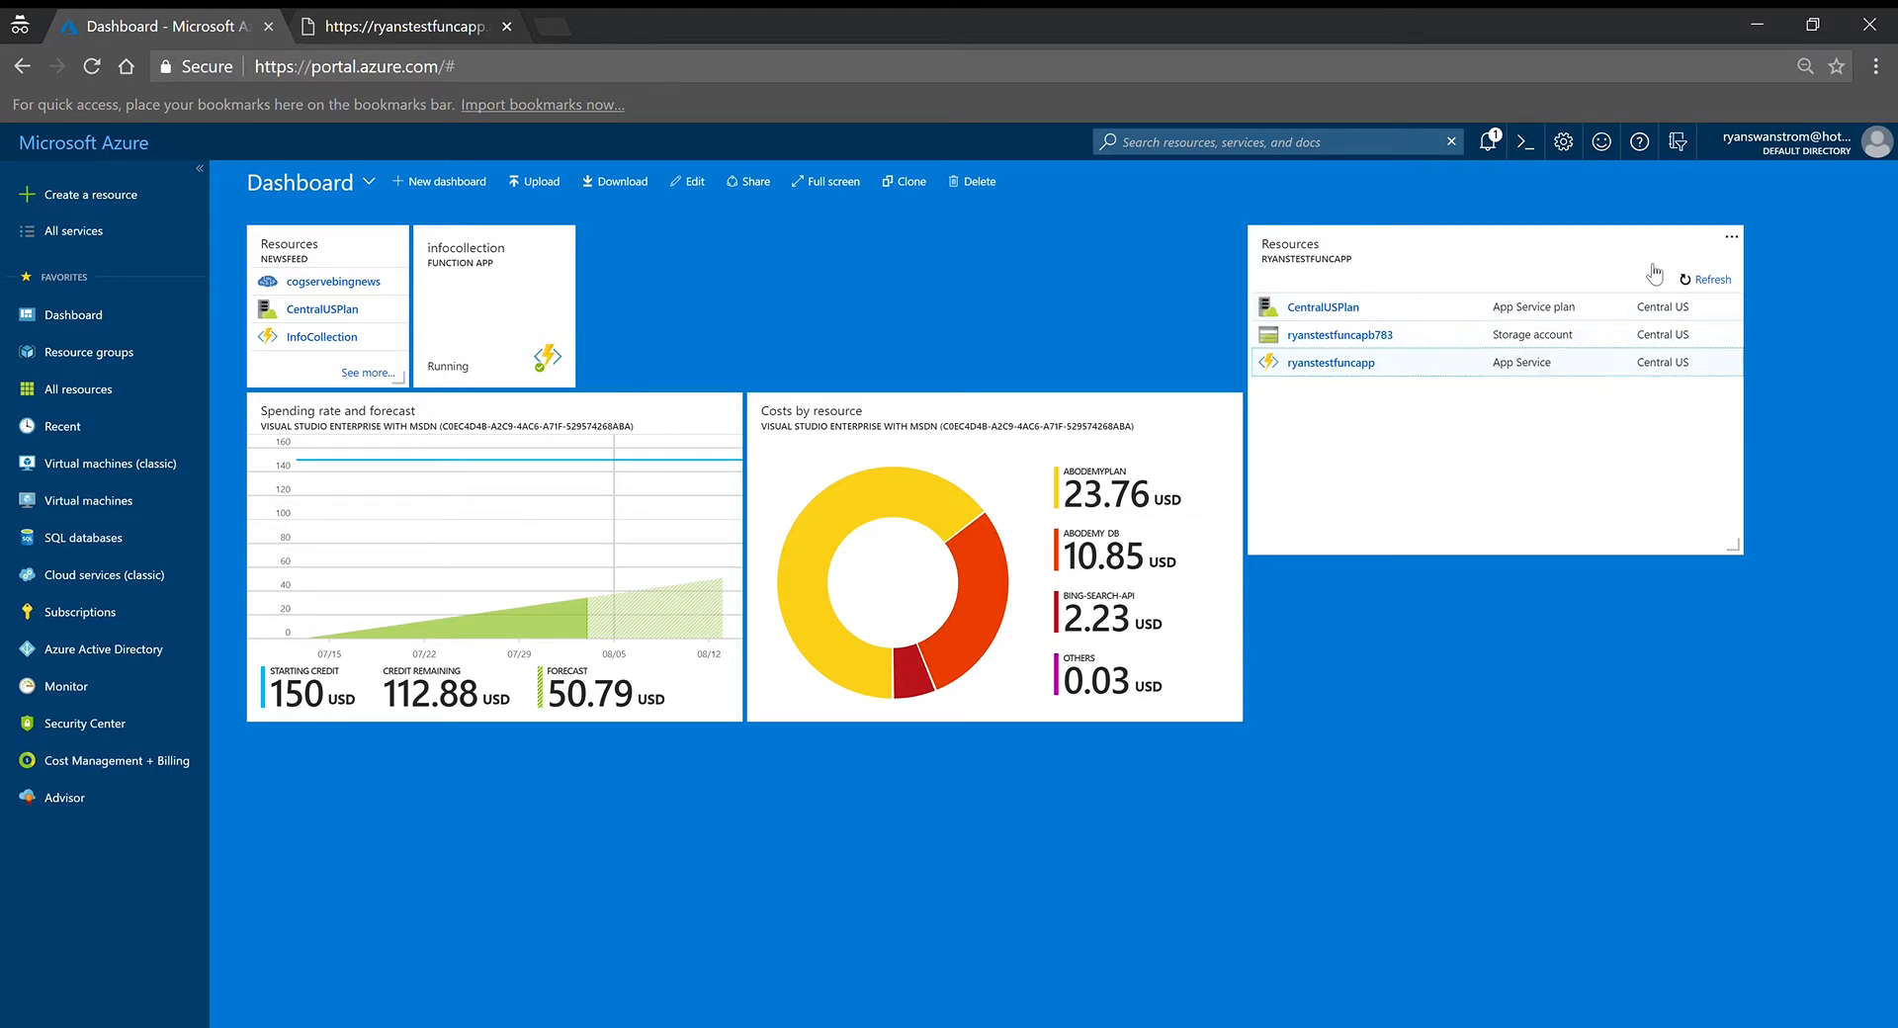
- Customize the dashboard and resize the ryanstestfuncapp tile to 2x2
{"action": "left_click", "coordinate": [1730, 236]}
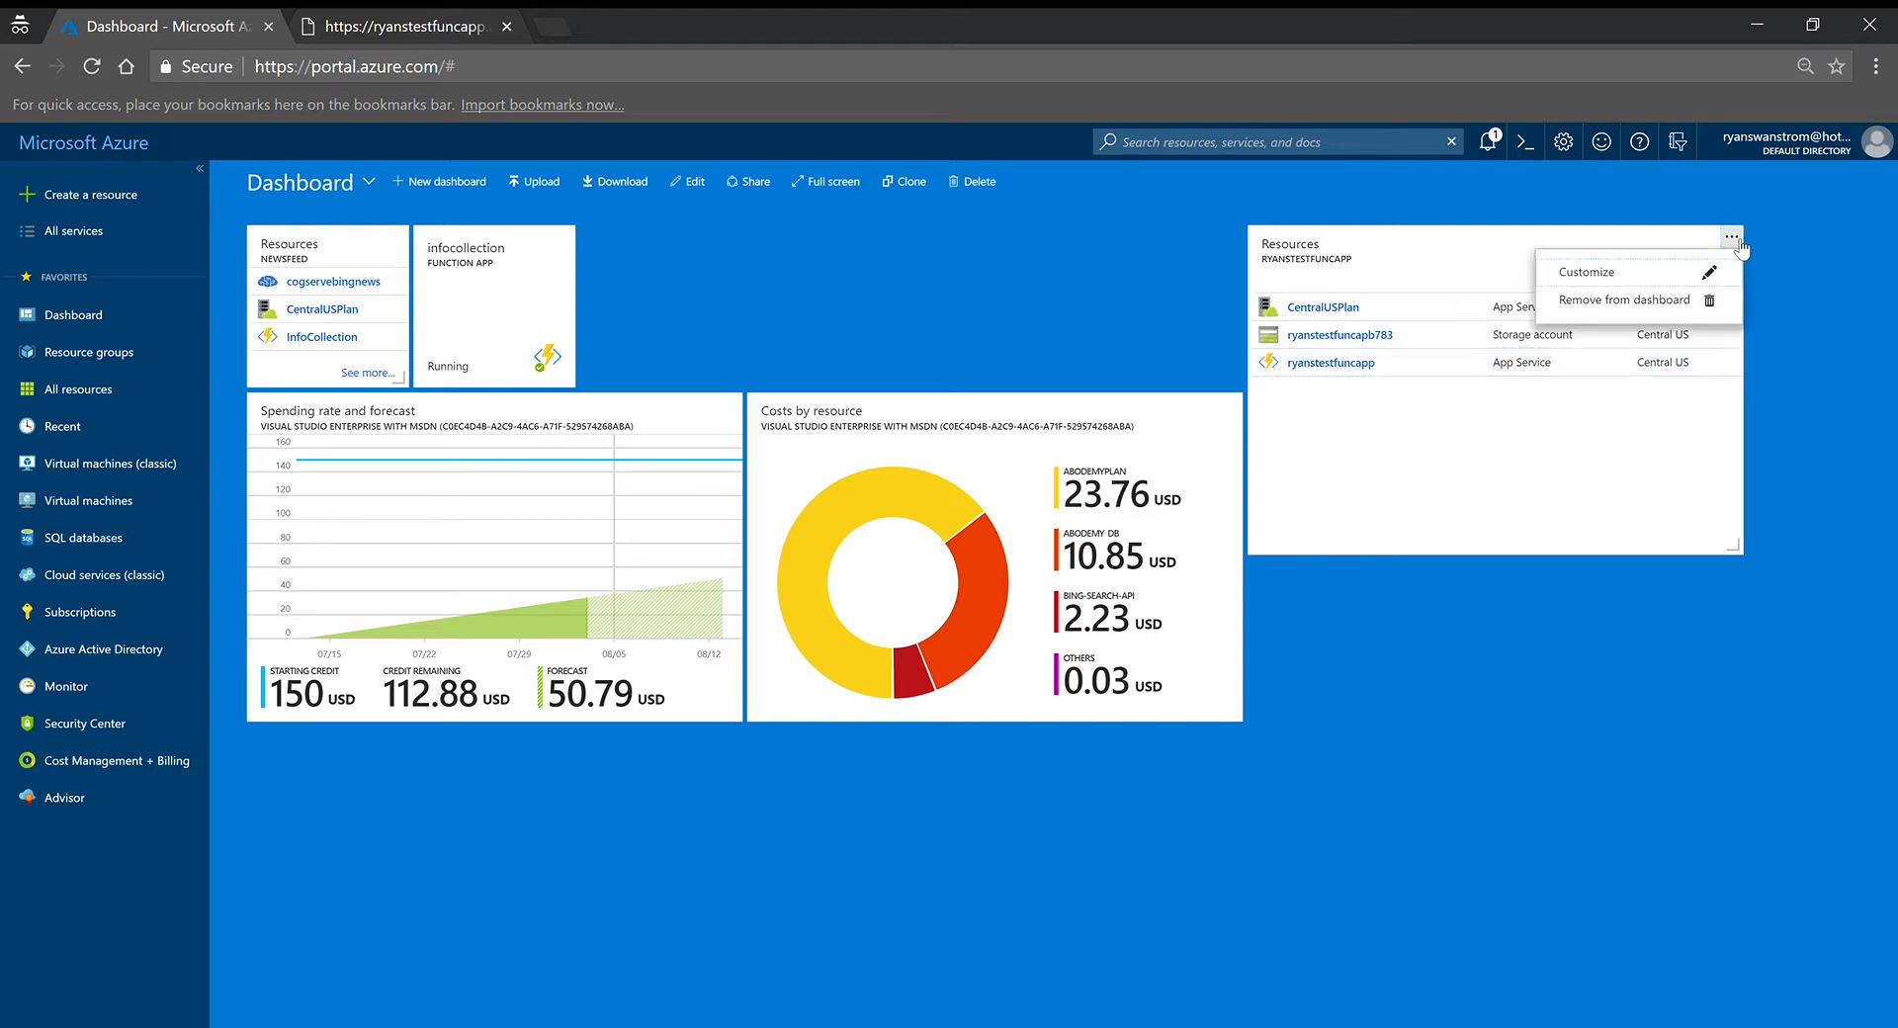
{"action": "mouse_move", "coordinate": [1592, 271]}
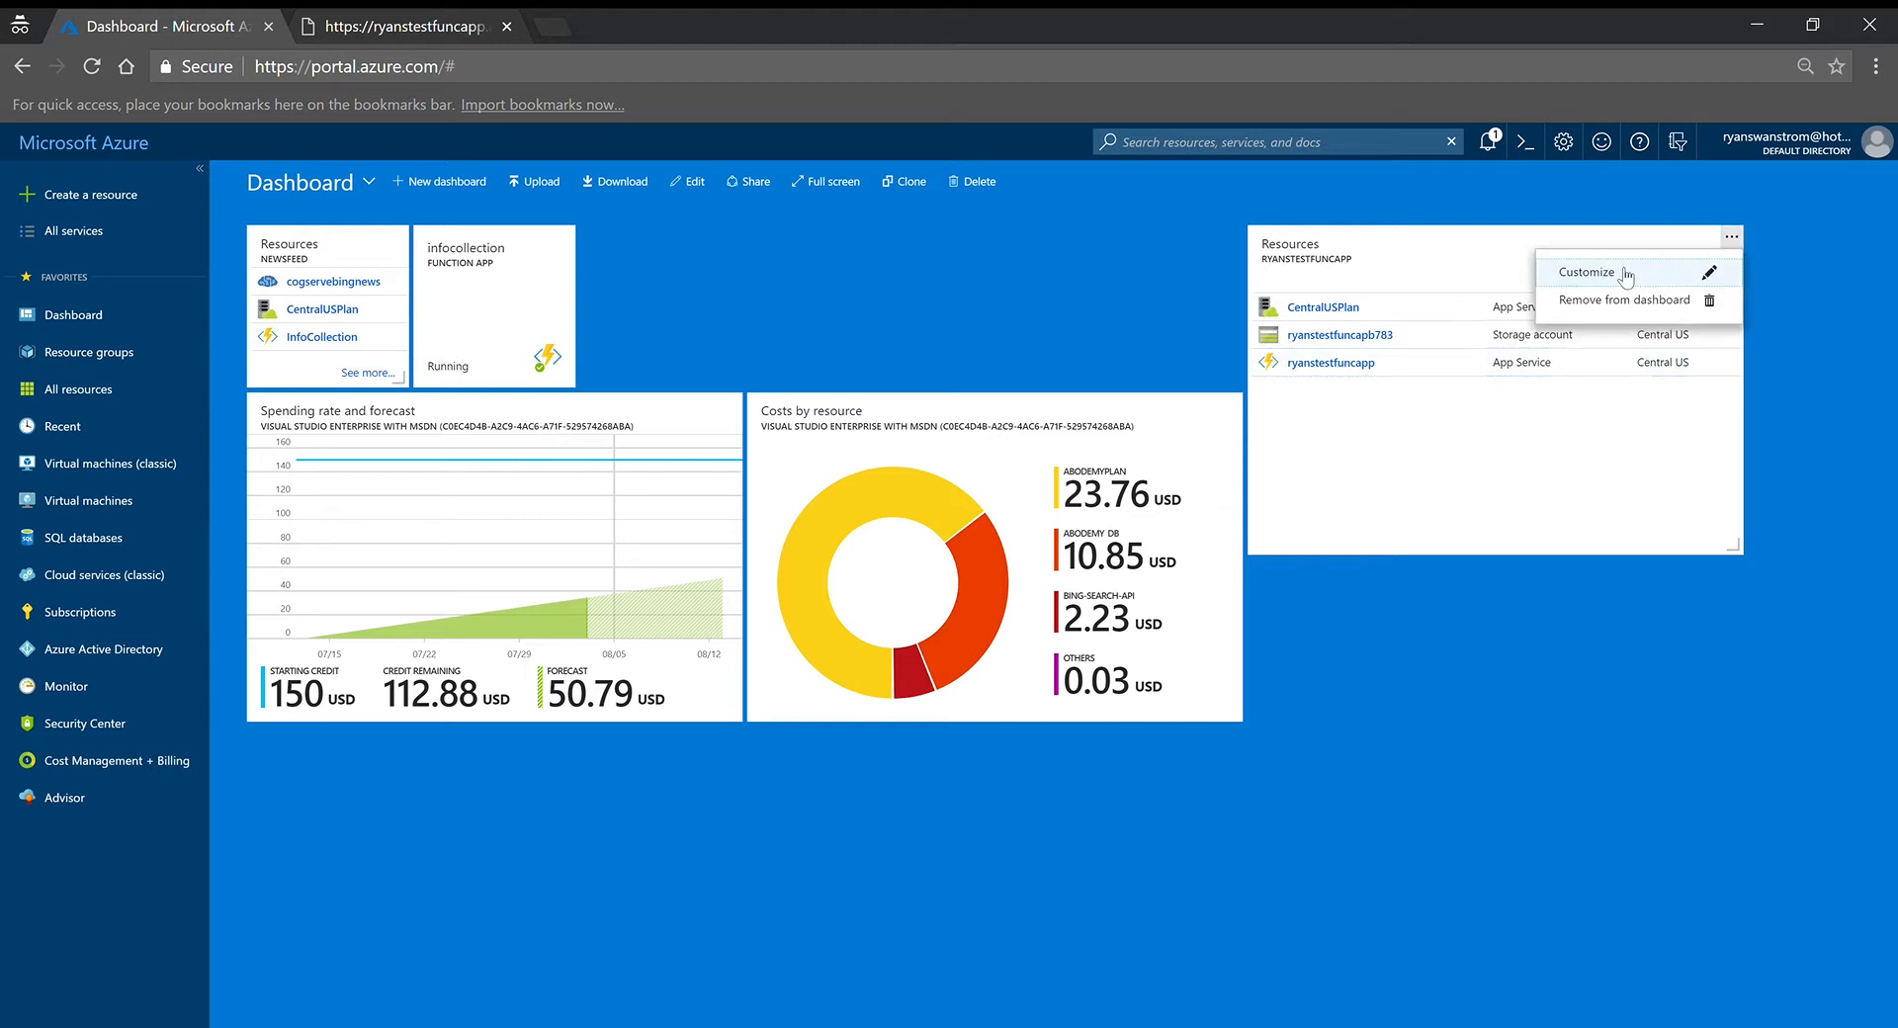
{"action": "left_click", "coordinate": [1587, 271]}
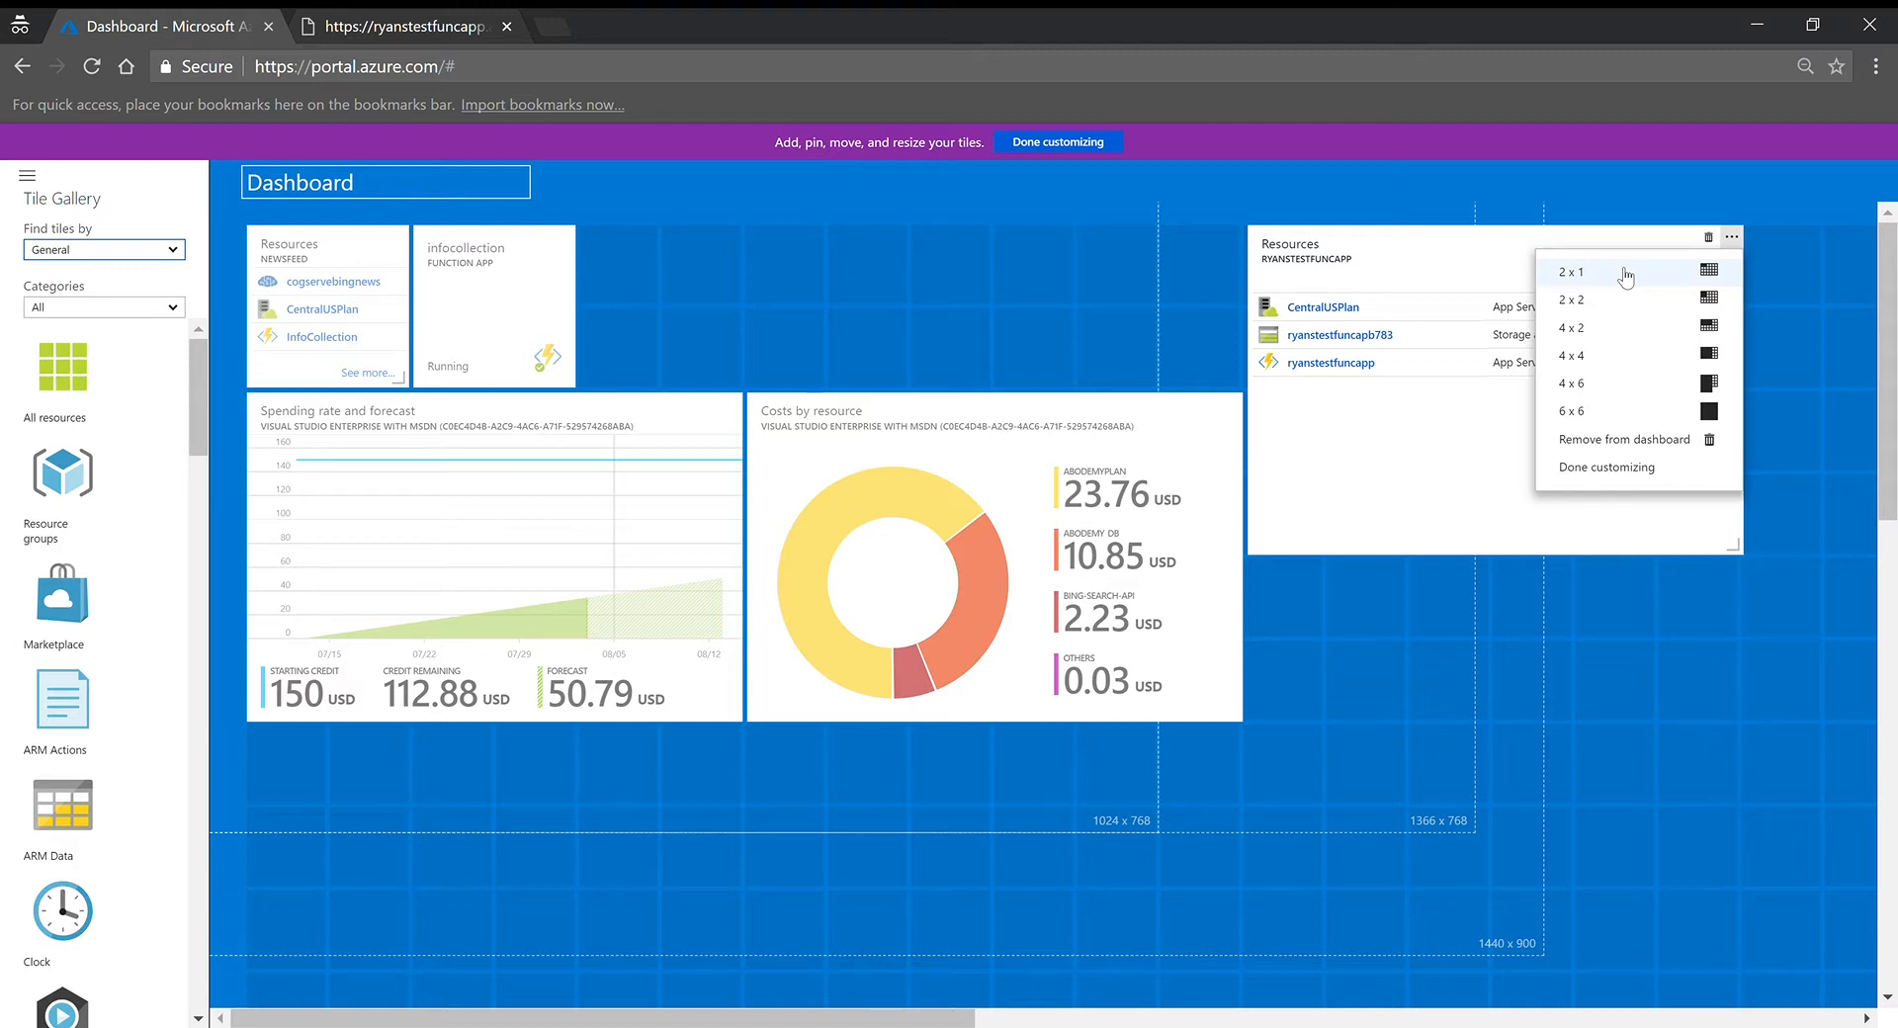
{"action": "mouse_move", "coordinate": [1592, 299]}
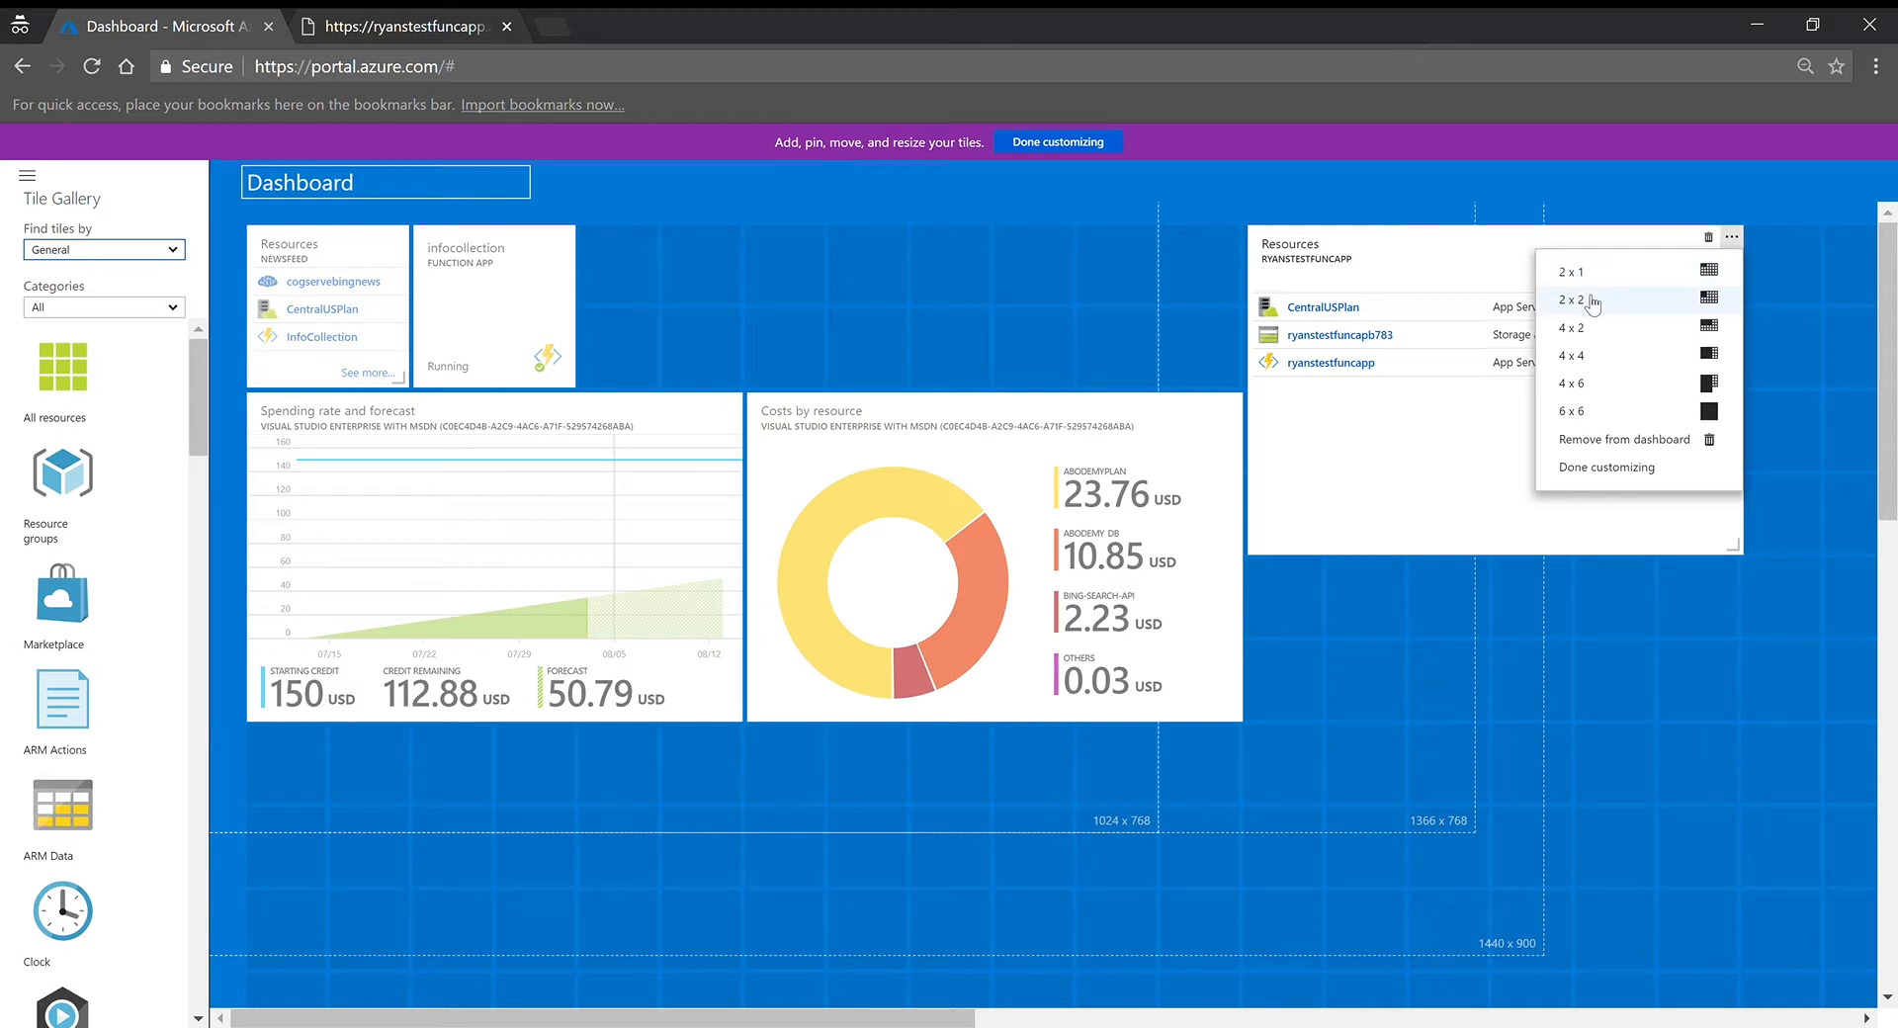
{"action": "left_click", "coordinate": [1574, 300]}
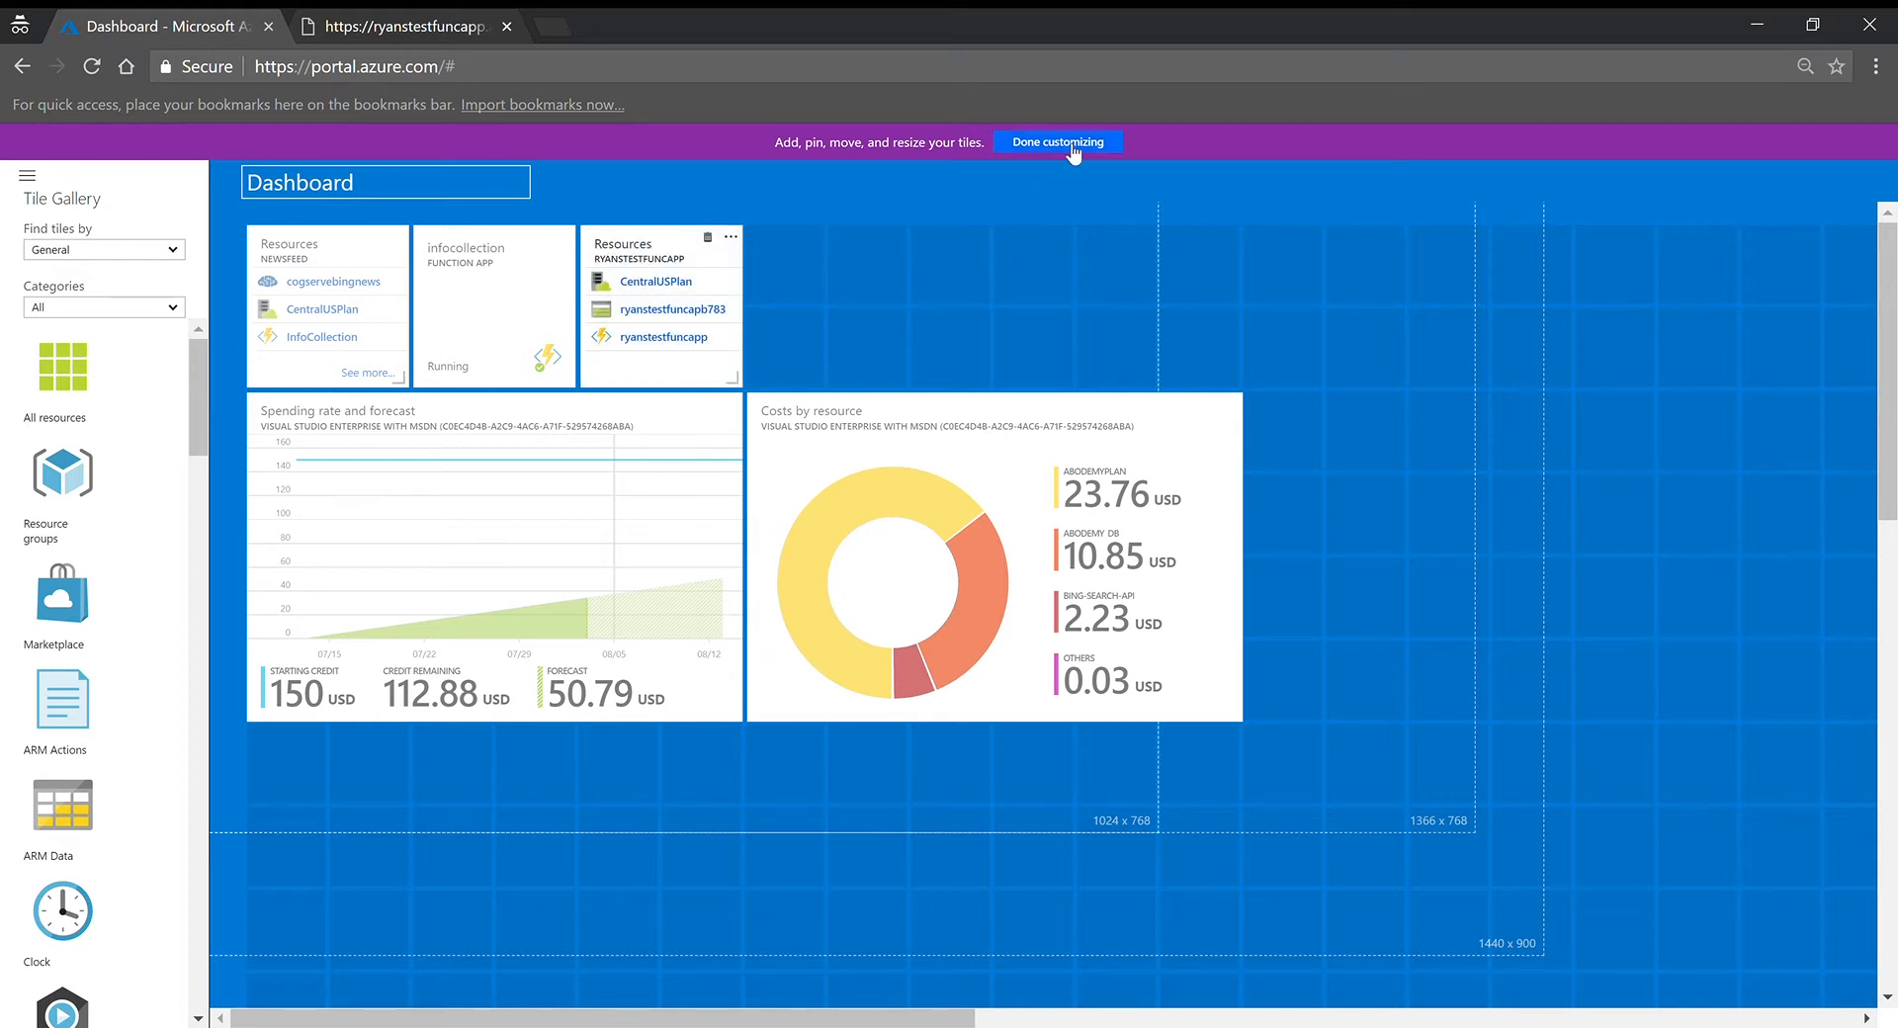
- Finish customizing the dashboard, then go to All resources
{"action": "left_click", "coordinate": [1057, 142]}
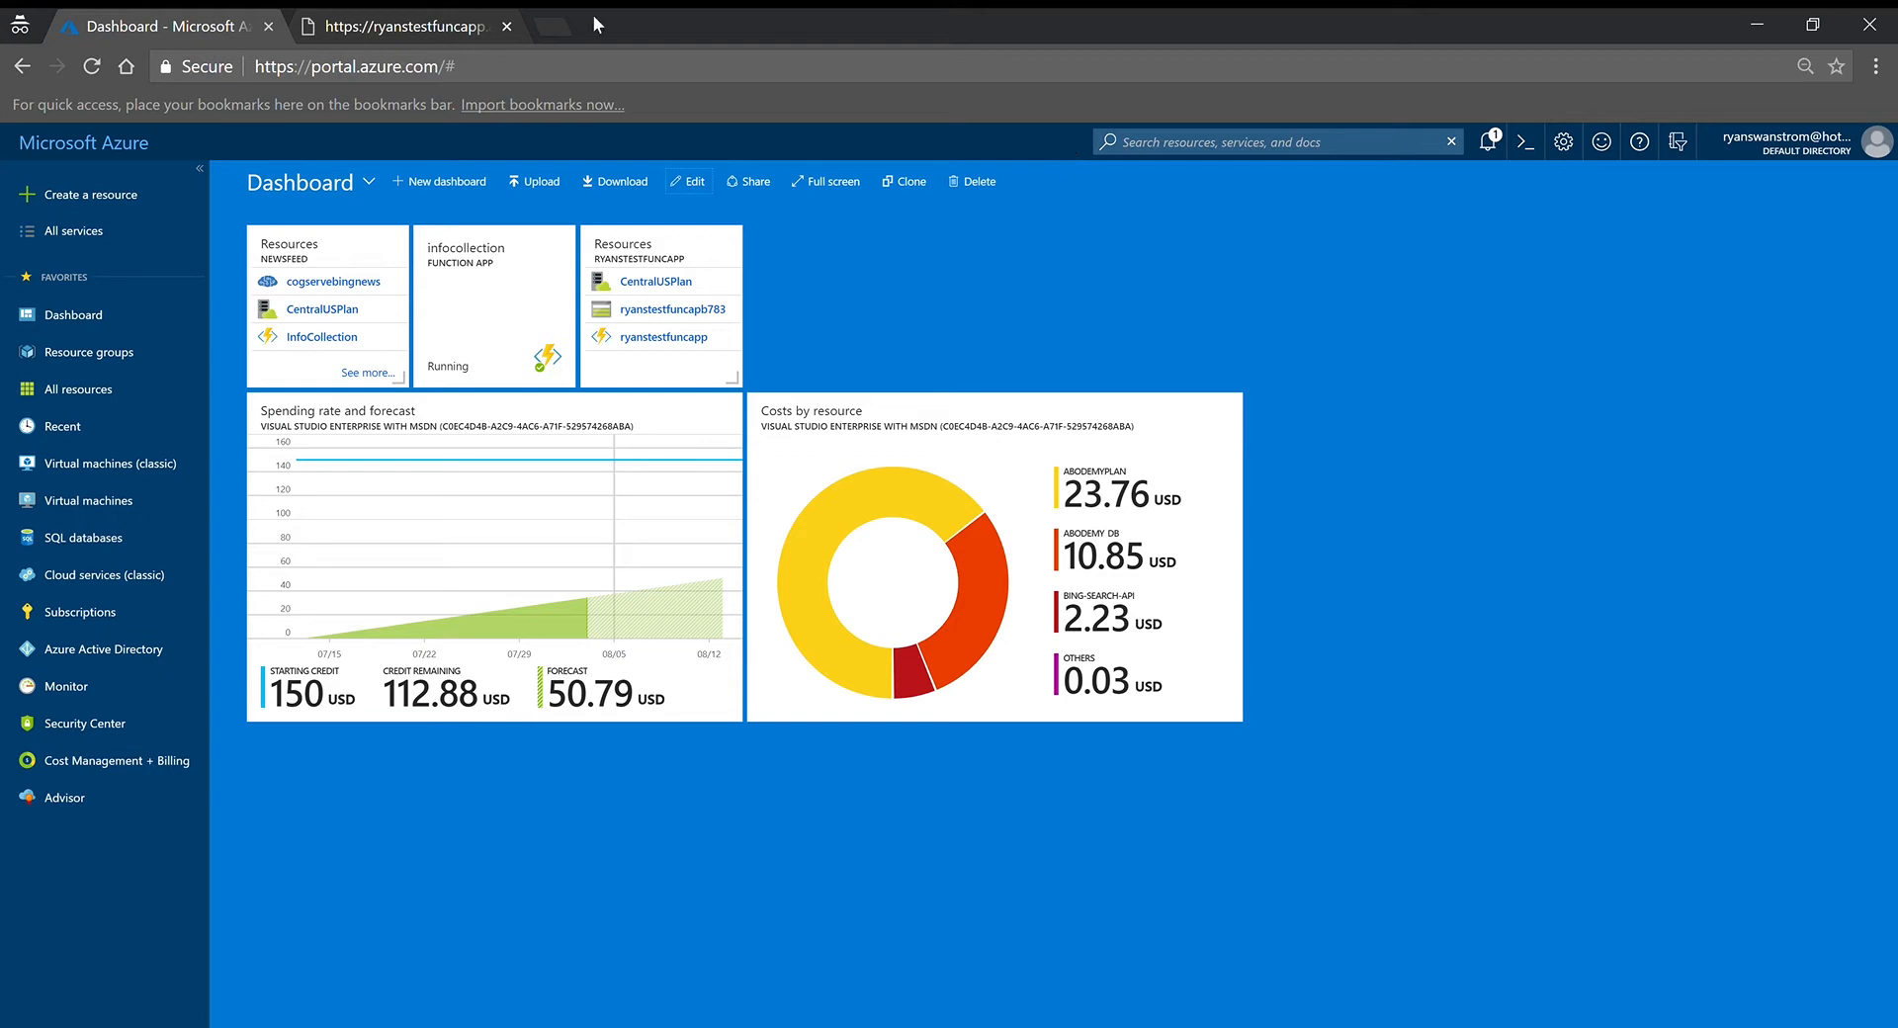
{"action": "left_click", "coordinate": [76, 388]}
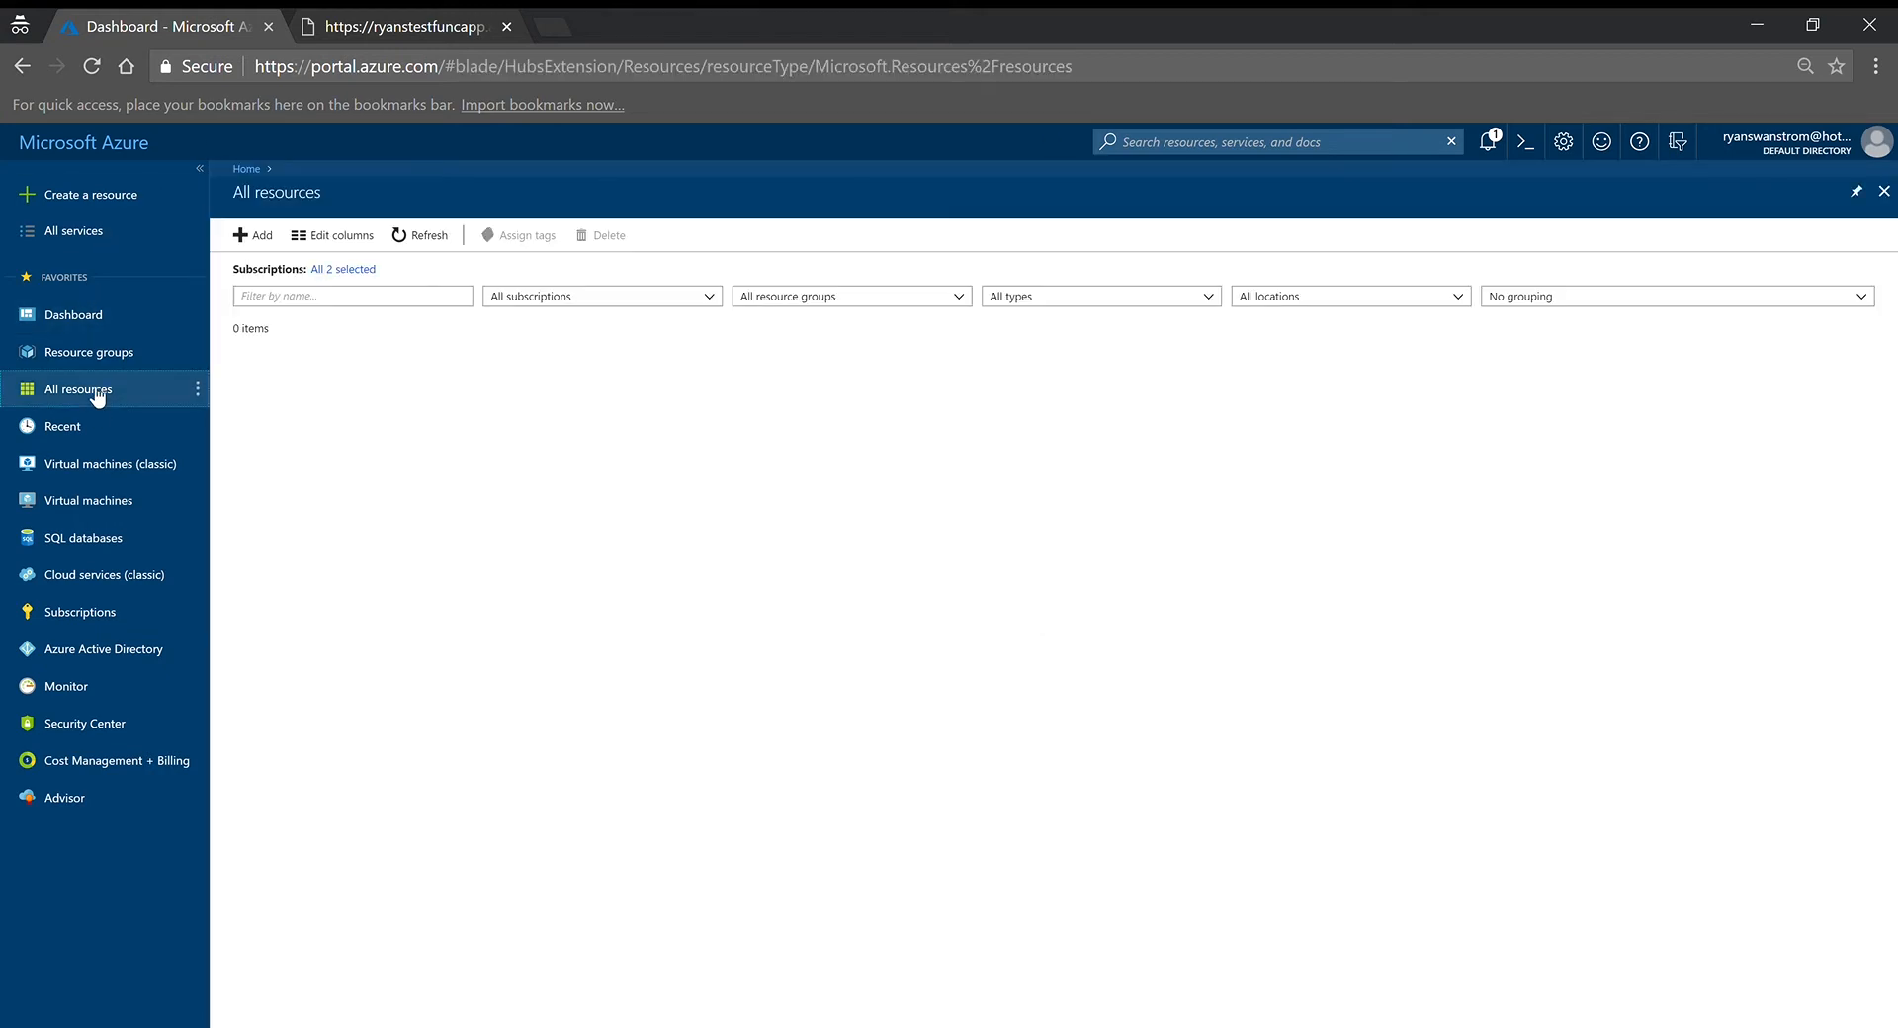
- Scroll through the All resources list and close it to return to the dashboard
{"action": "left_click", "coordinate": [77, 388]}
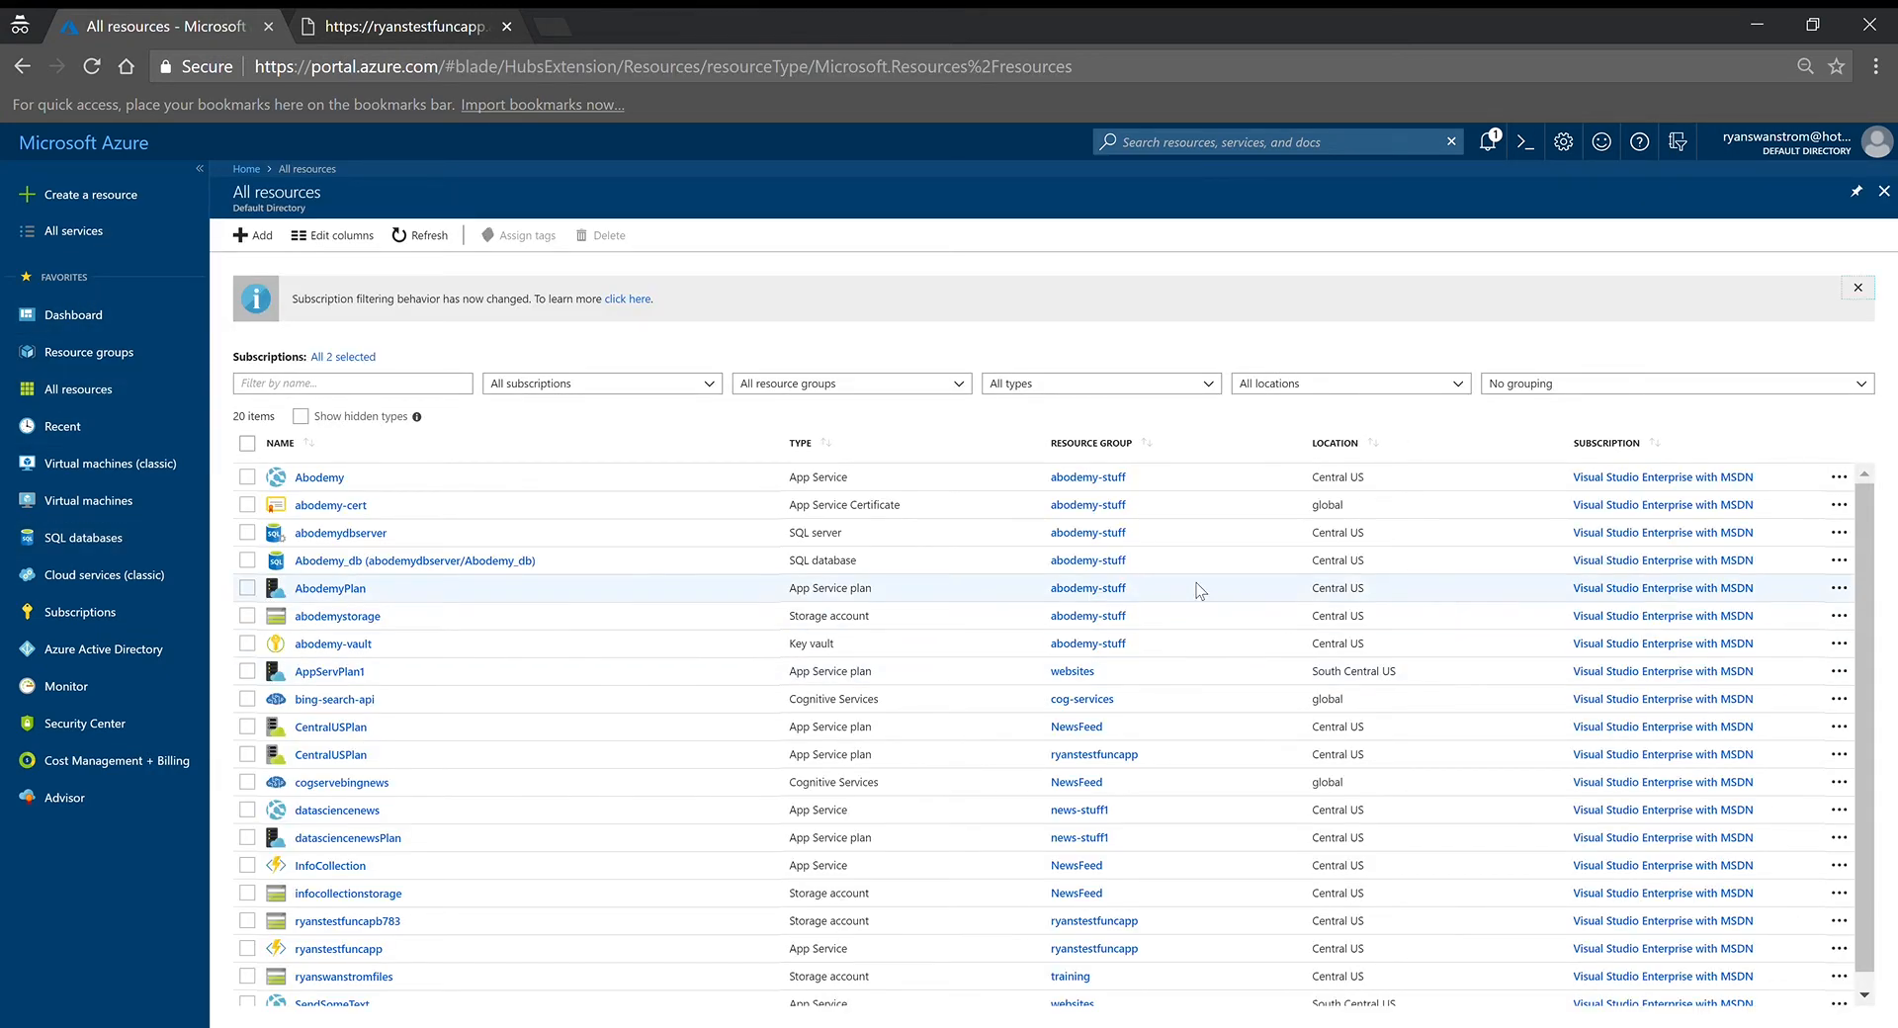
{"action": "scroll", "scroll_direction": "down", "scroll_amount": 3}
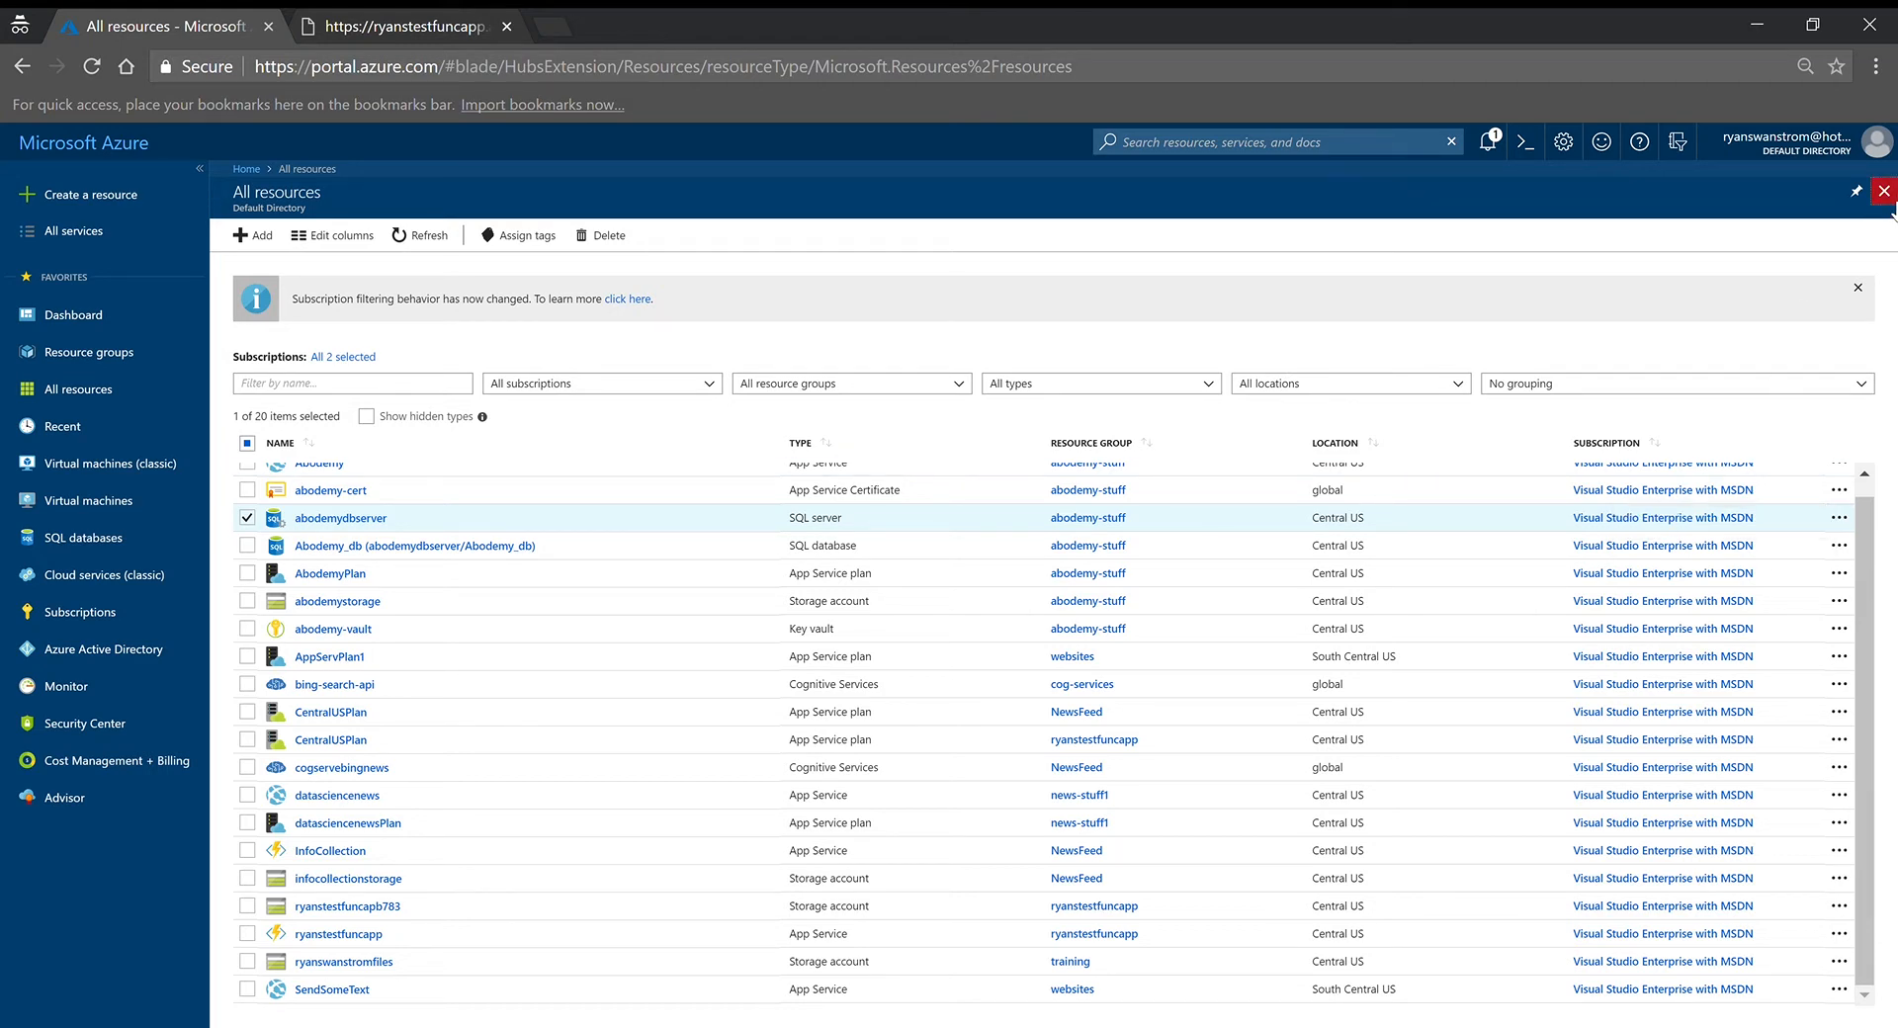
{"action": "left_click", "coordinate": [74, 313]}
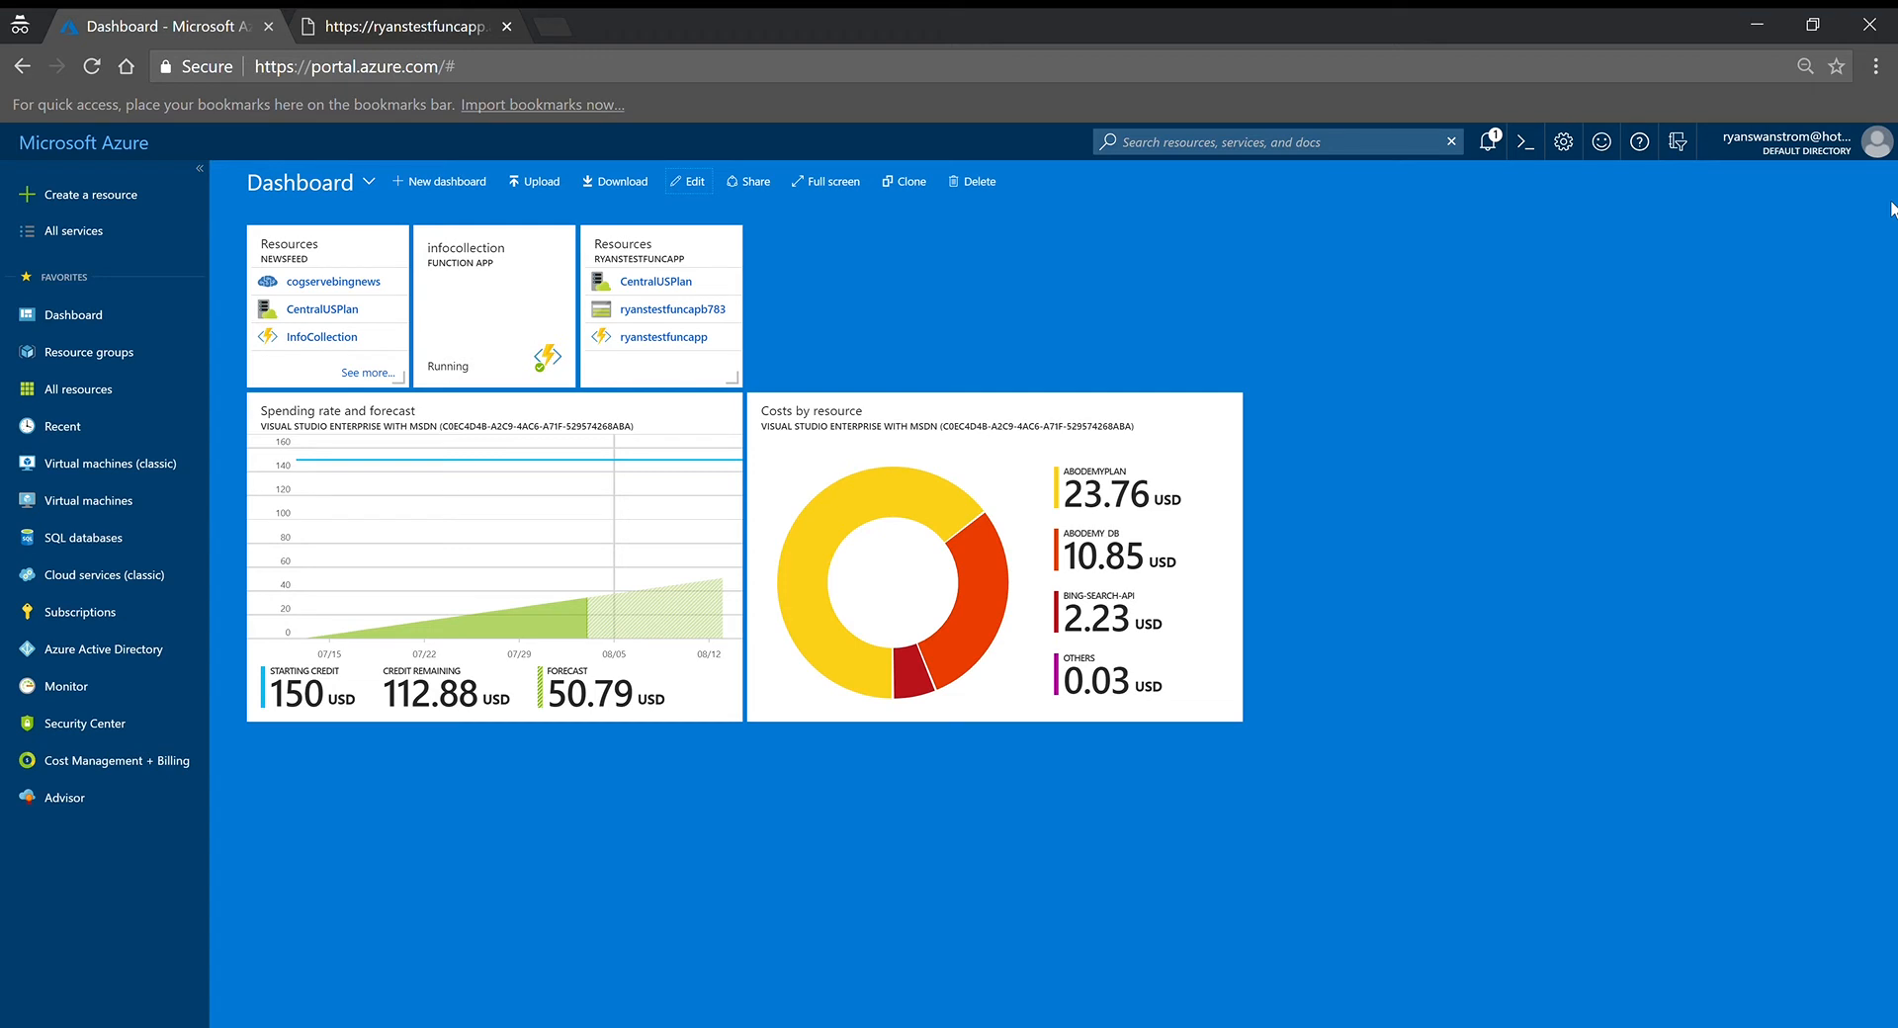